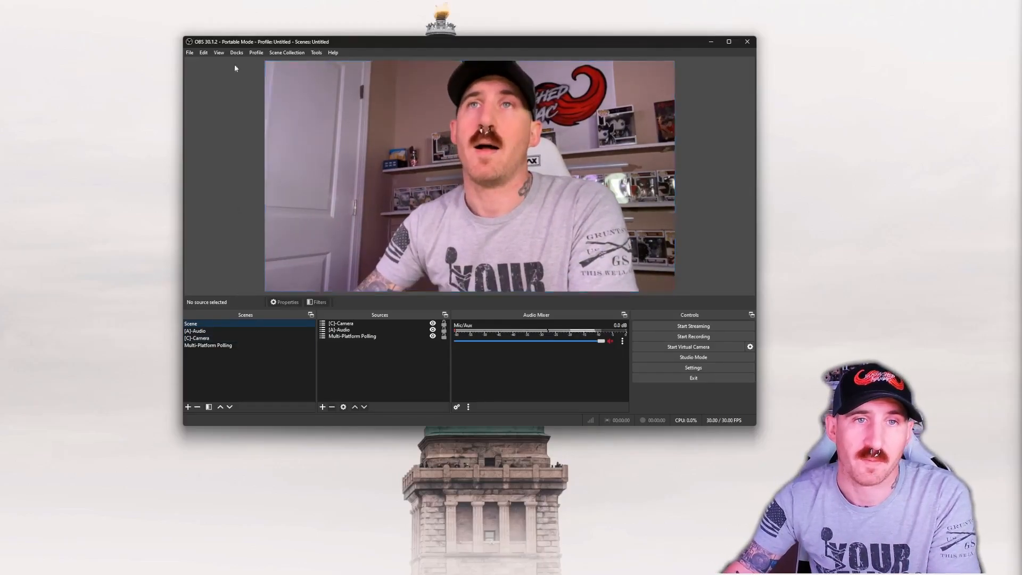
Reach the OBS Hotkeys settings and filter them by 'scre' to find Screenshot Output.
click(190, 52)
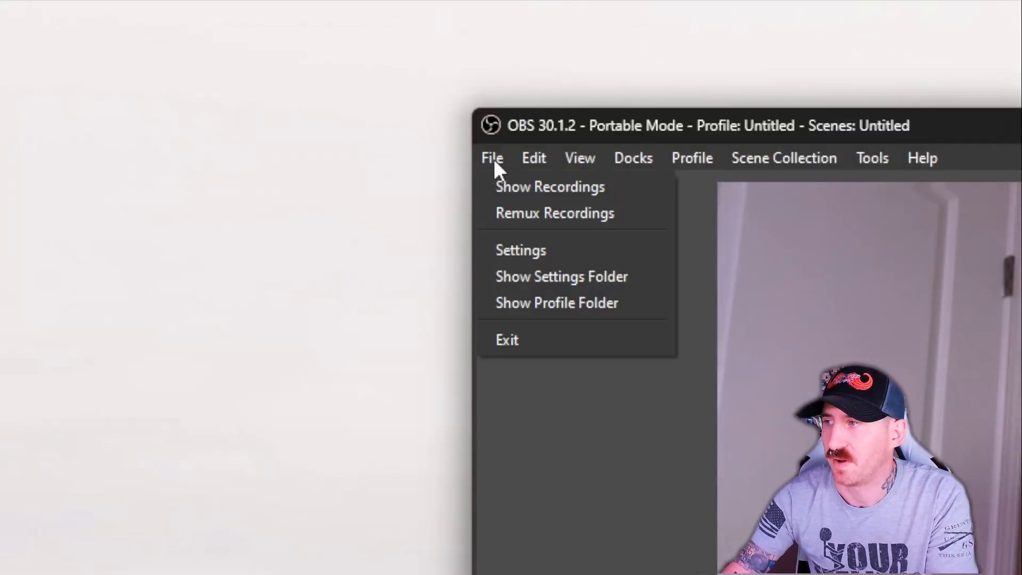
click(521, 250)
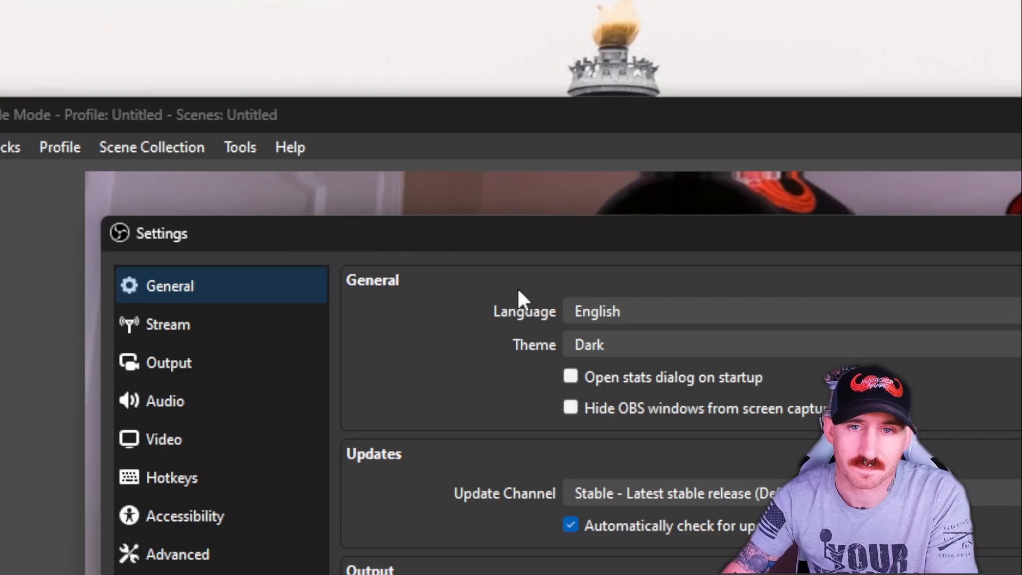
click(169, 362)
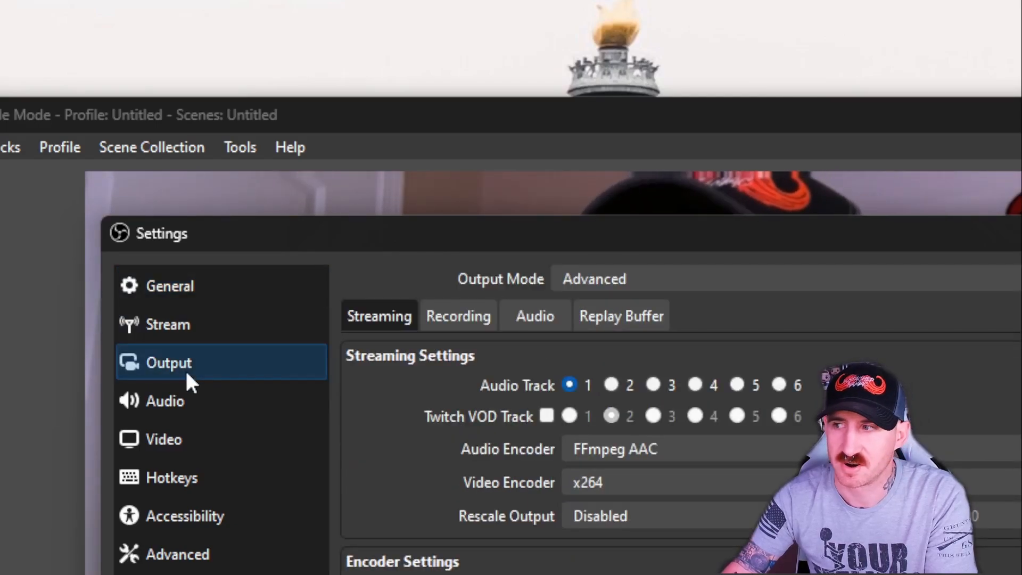
click(458, 315)
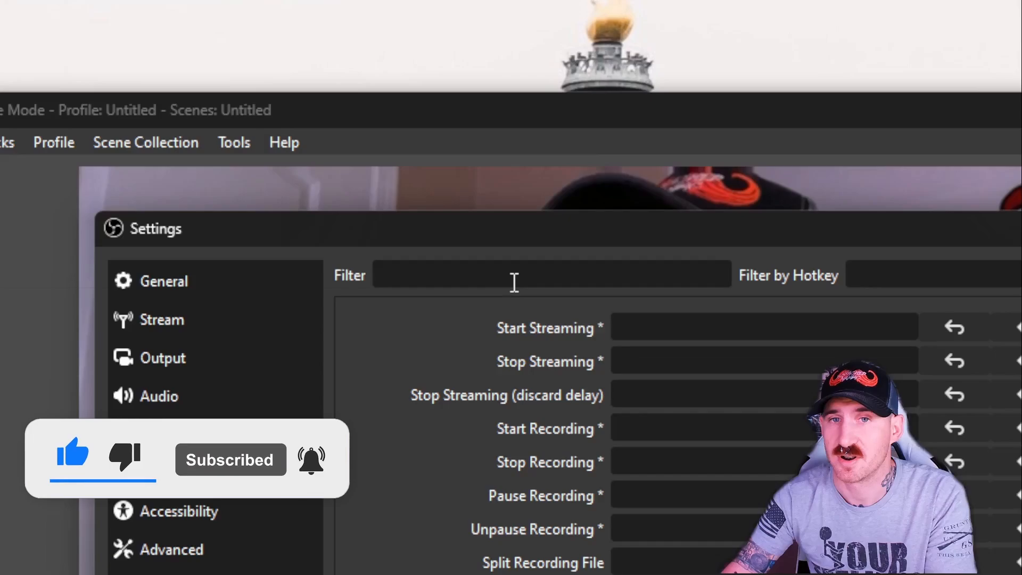
text(screen)
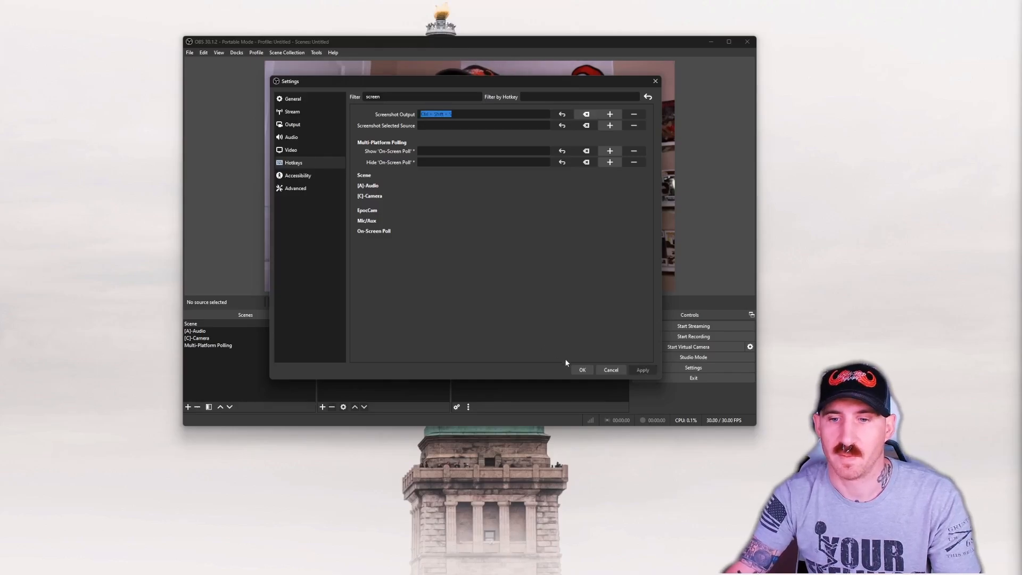
Close the settings and make [A]-Audio the active scene.
click(581, 370)
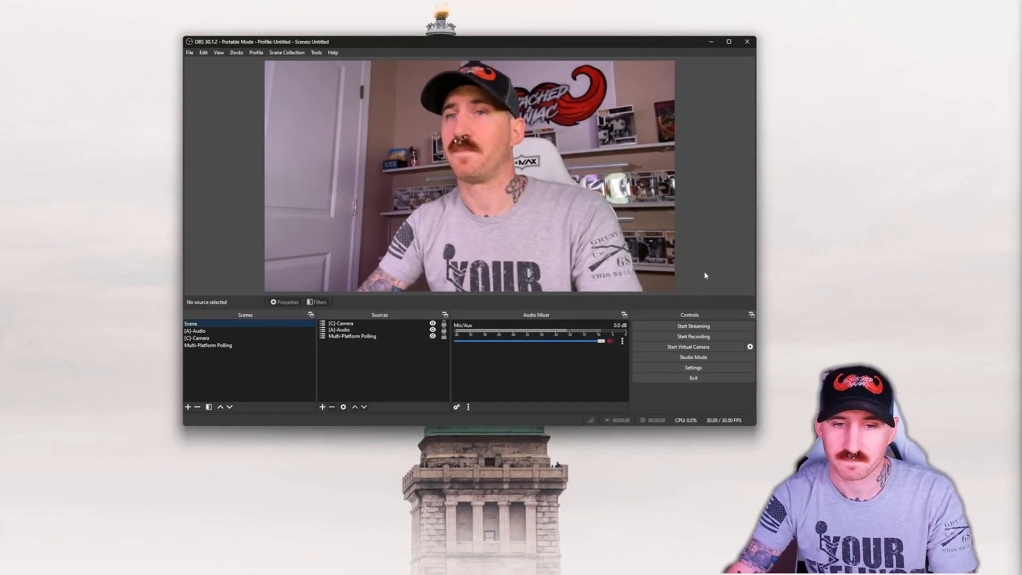
click(196, 338)
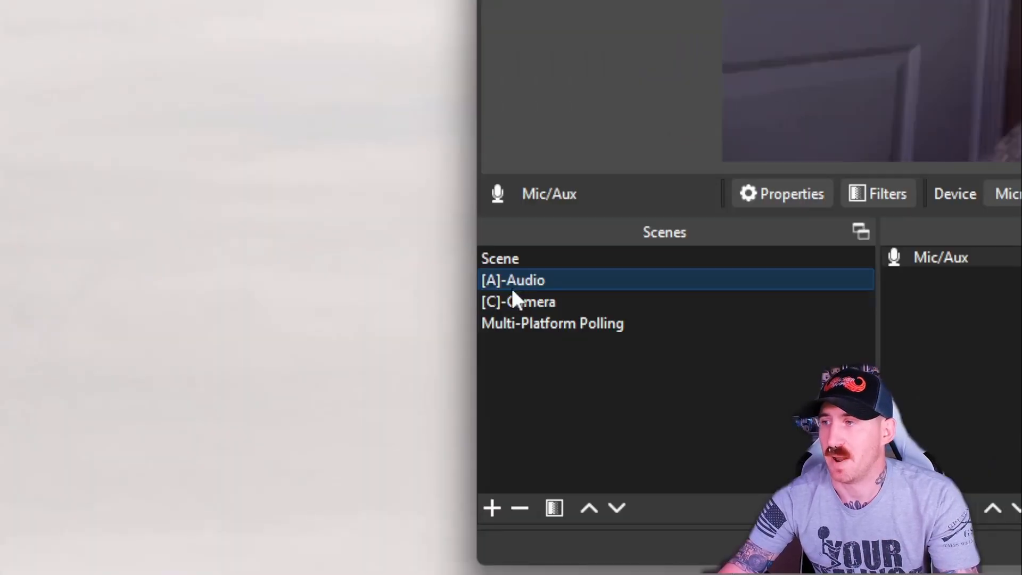
In the [C]-Camera scene, create a new image source named Empty Chair.
click(500, 258)
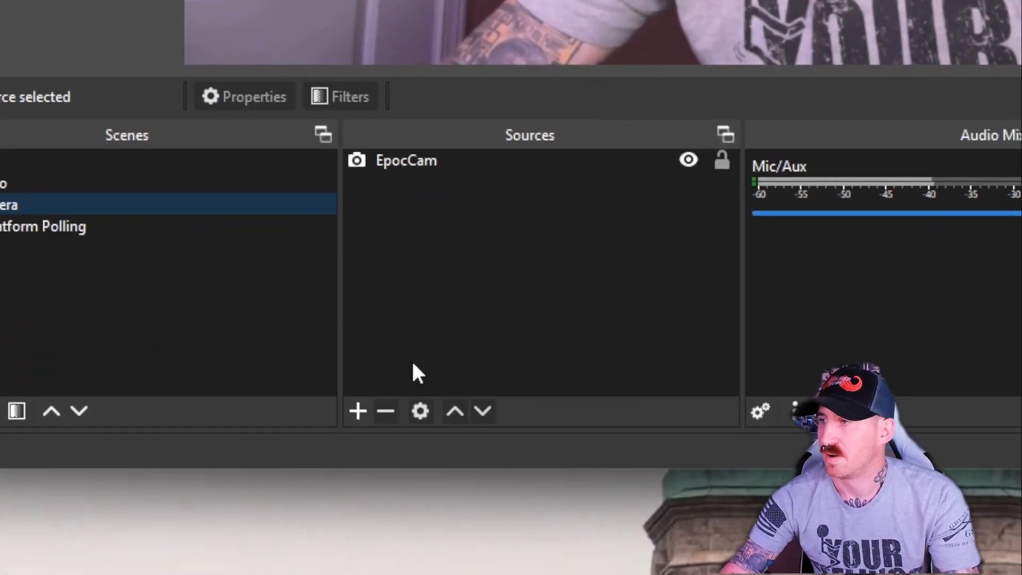
click(358, 411)
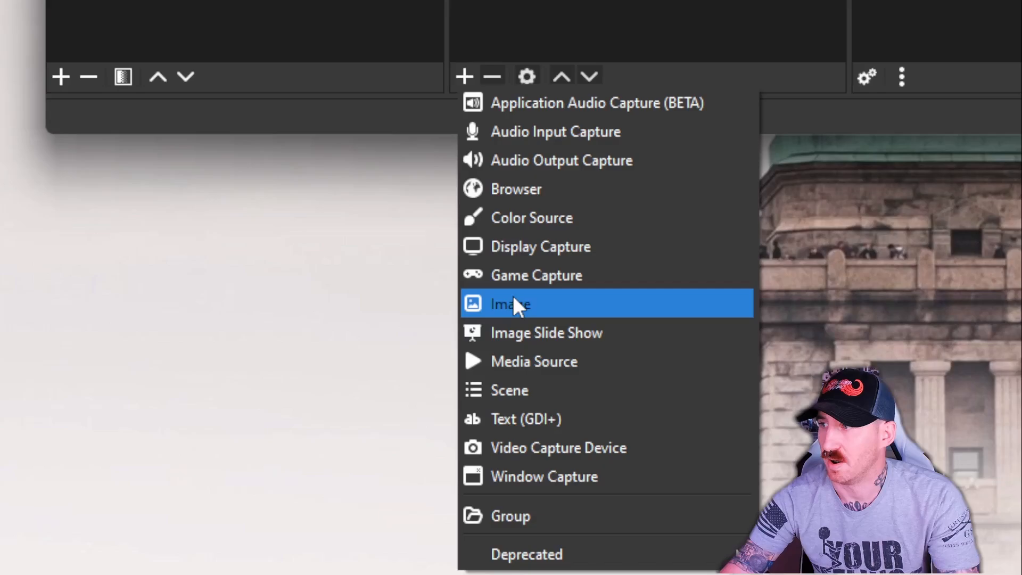
click(510, 304)
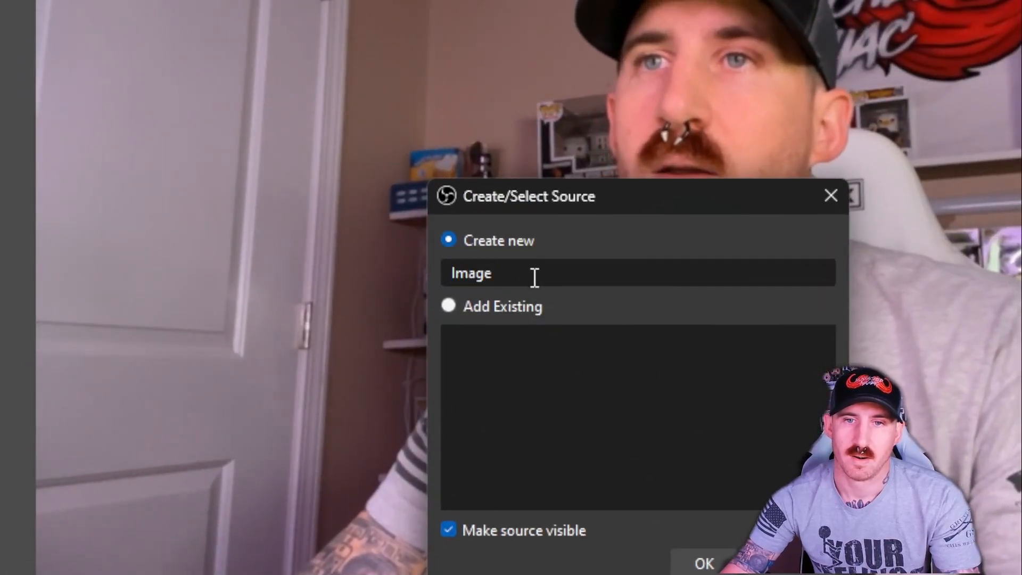
text(Empty Chair)
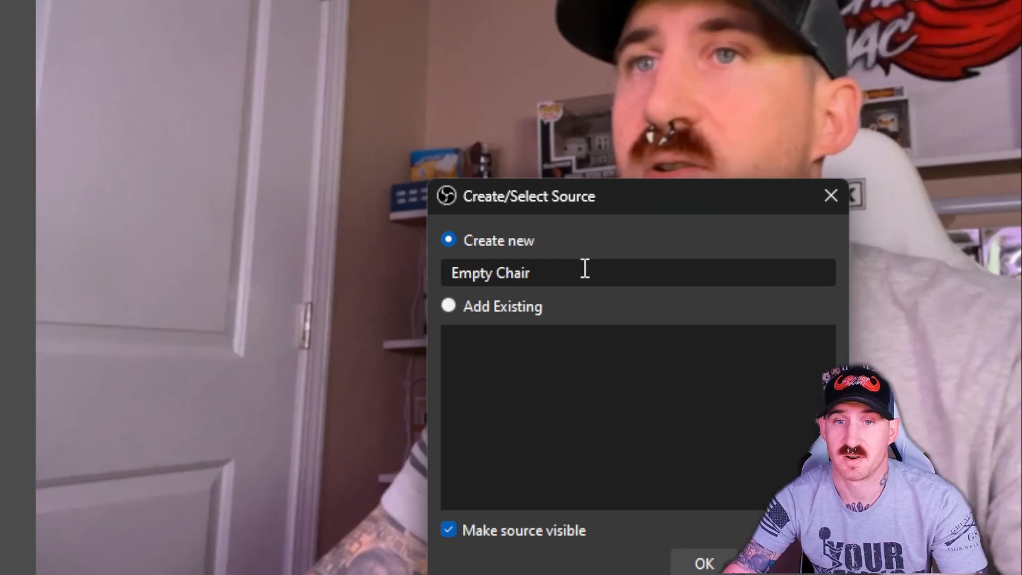
click(703, 563)
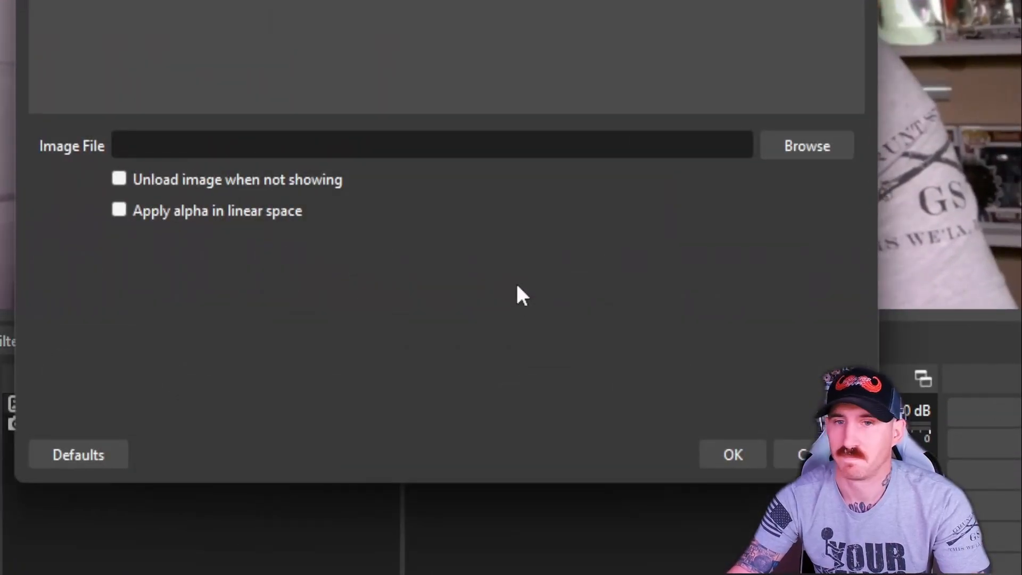
Point the Empty Chair source at the empty-chair screenshot PNG and confirm its properties.
click(806, 146)
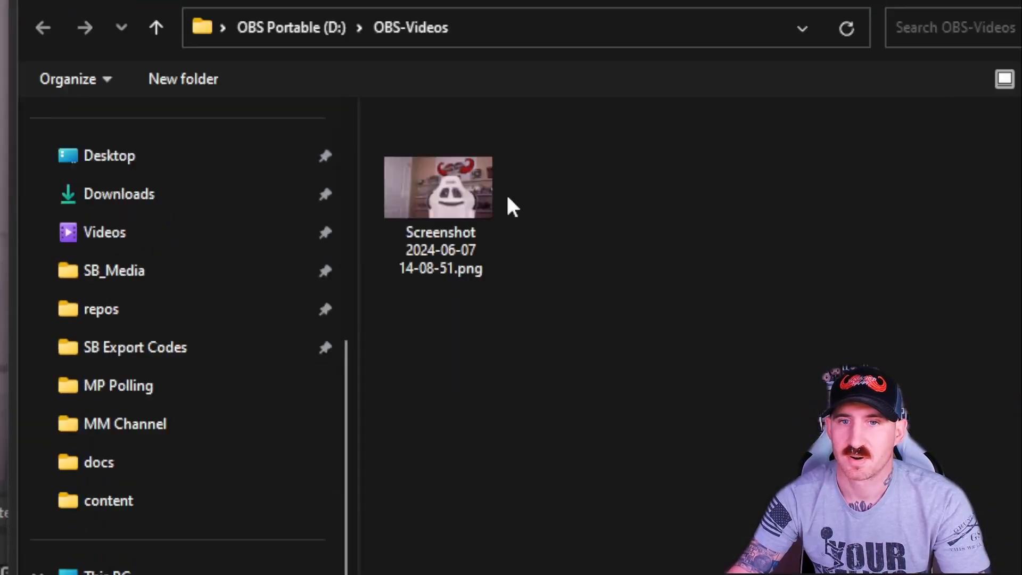
double_click(438, 188)
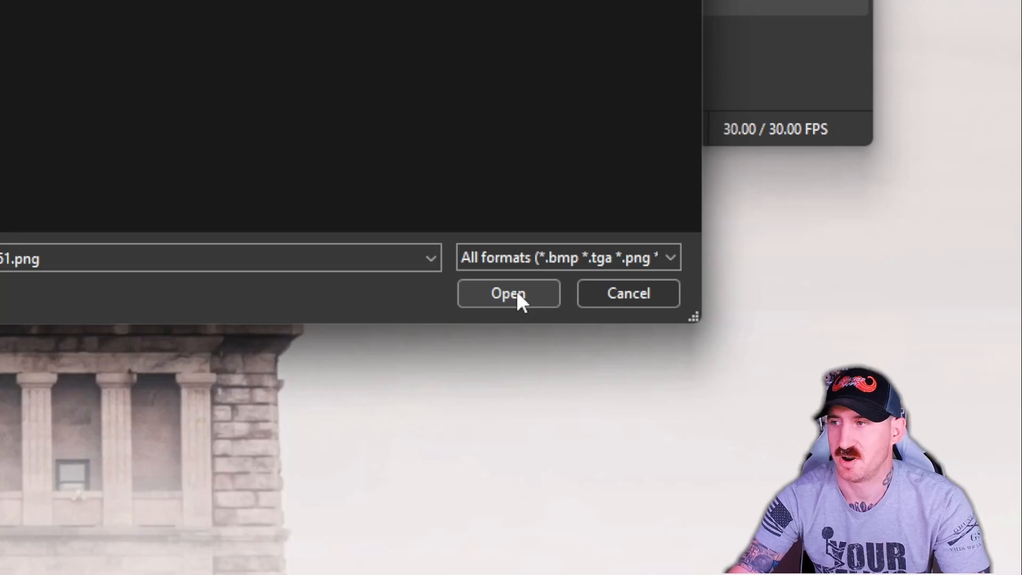
click(509, 294)
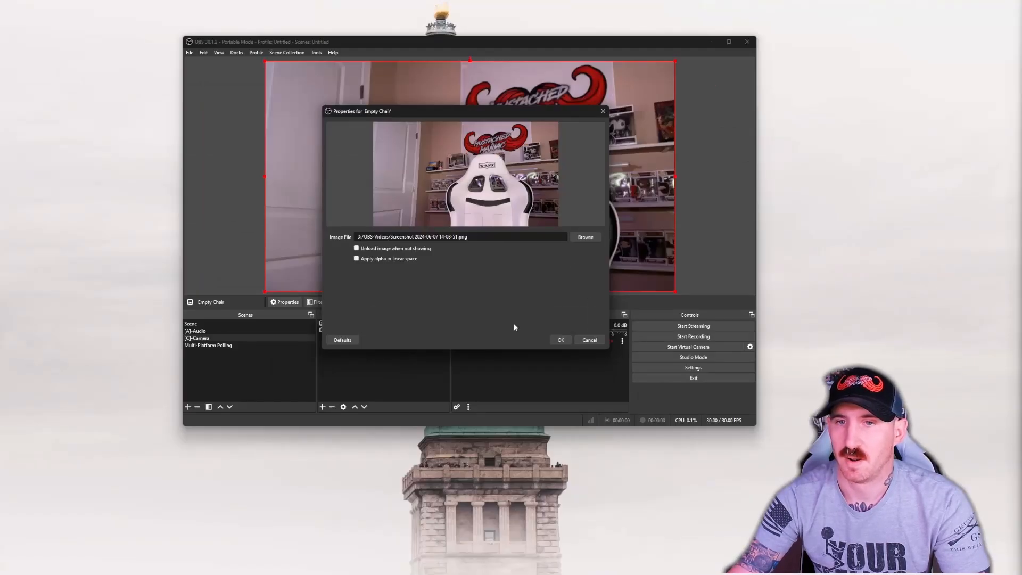
click(559, 339)
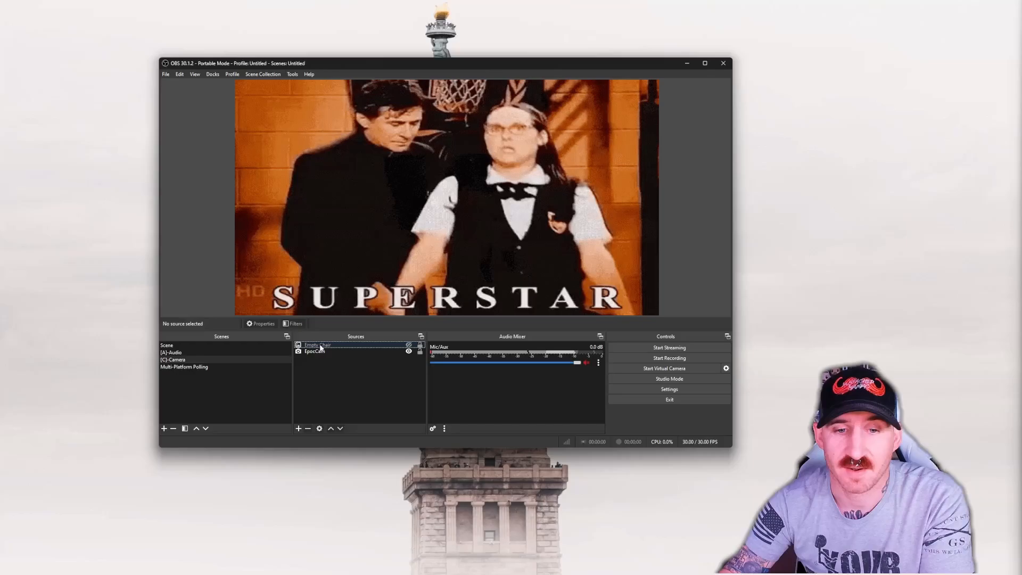
Bring up the context options for the Empty Chair source.
right_click(317, 344)
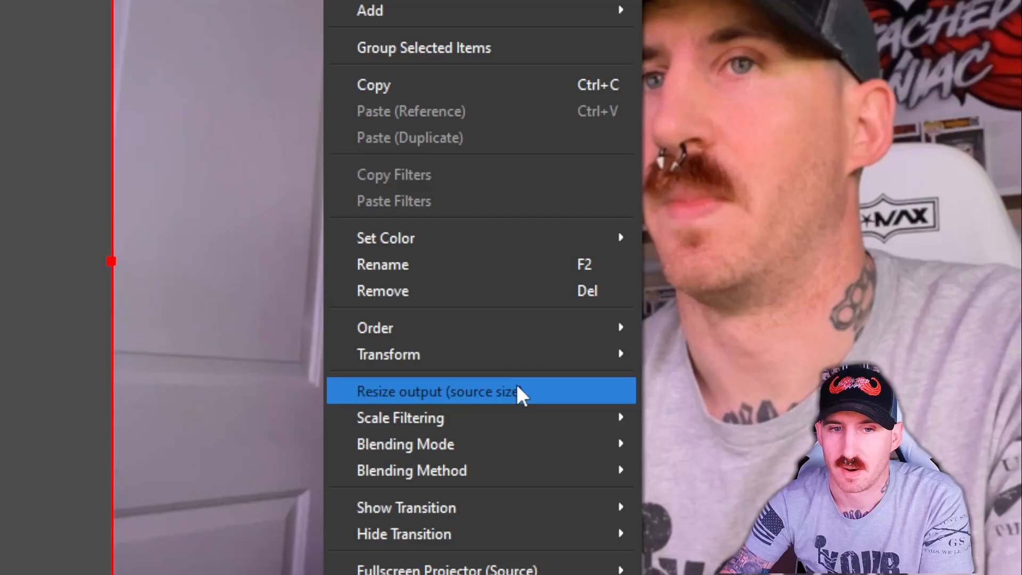
mouse_move(406, 507)
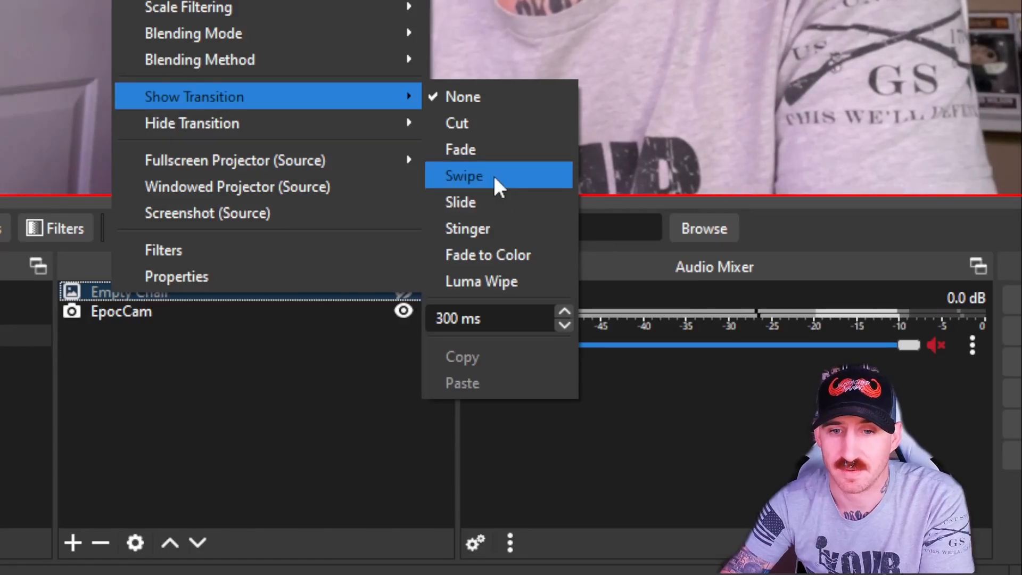
mouse_move(498, 149)
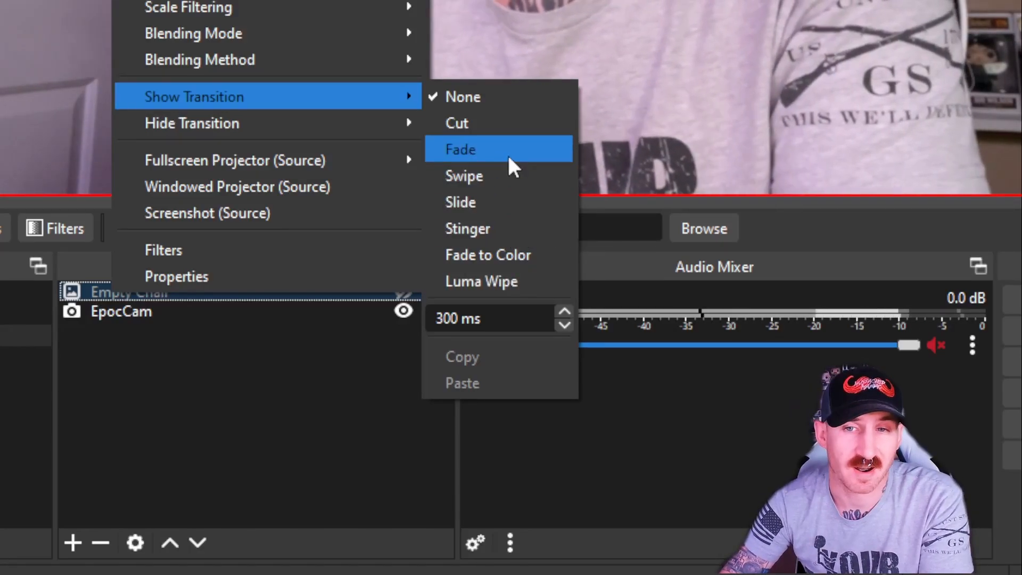
mouse_move(457, 124)
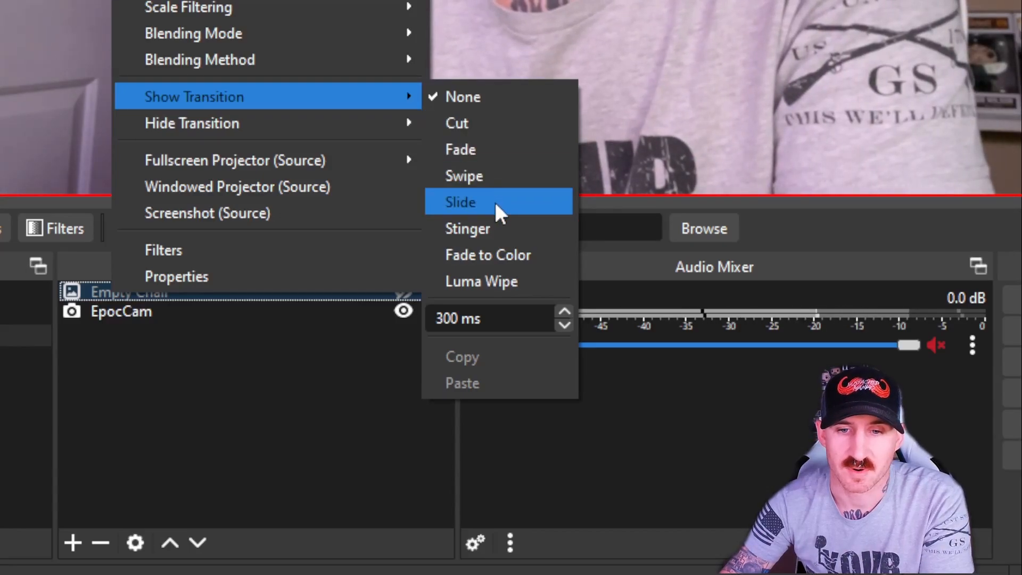
Set Empty Chair's show transition to Slide and minimize OBS.
click(460, 202)
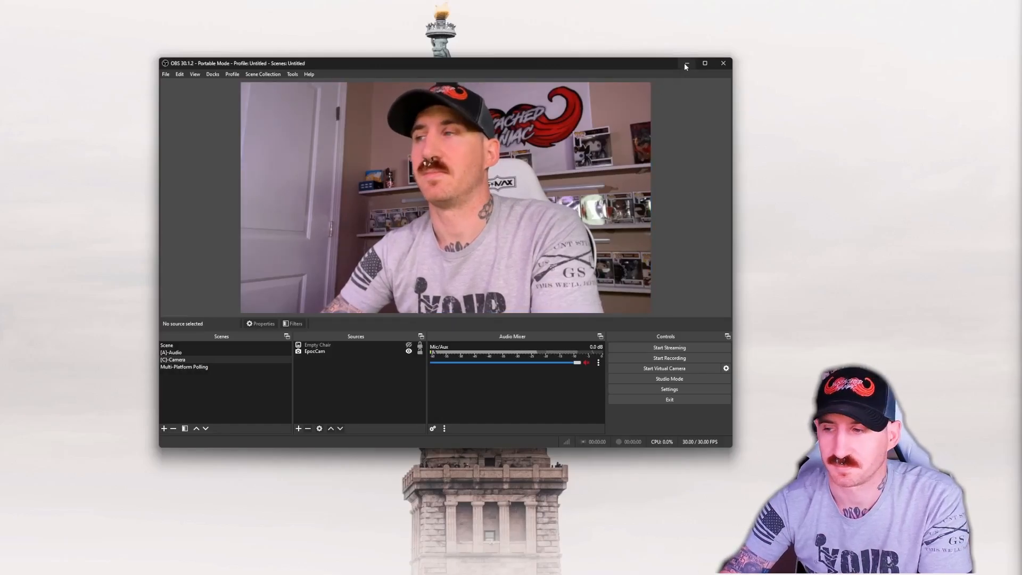
click(686, 63)
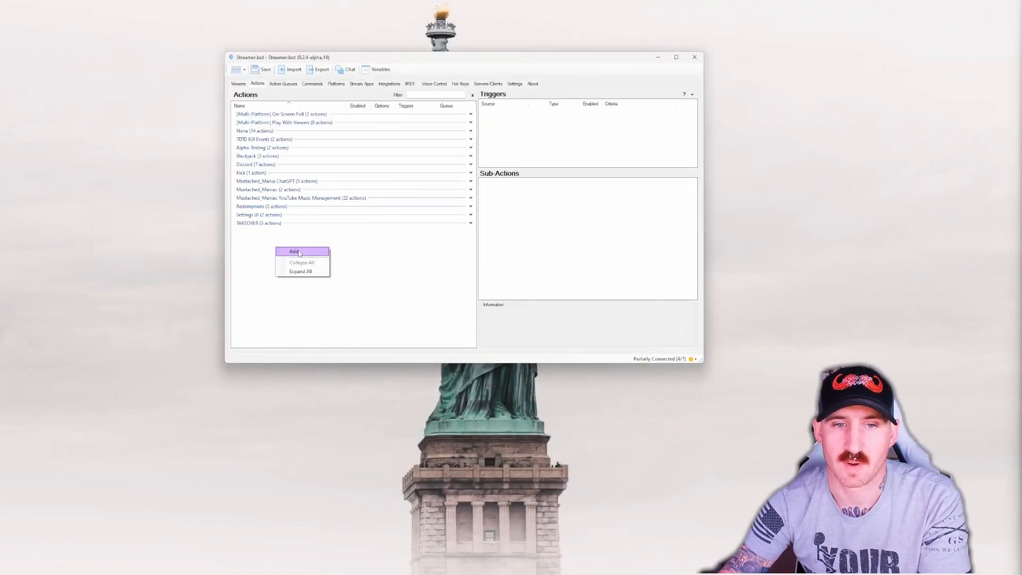
Create a new Streamer.bot action named Disappearing Streamer.
click(294, 252)
text(Disappearing Streamer)
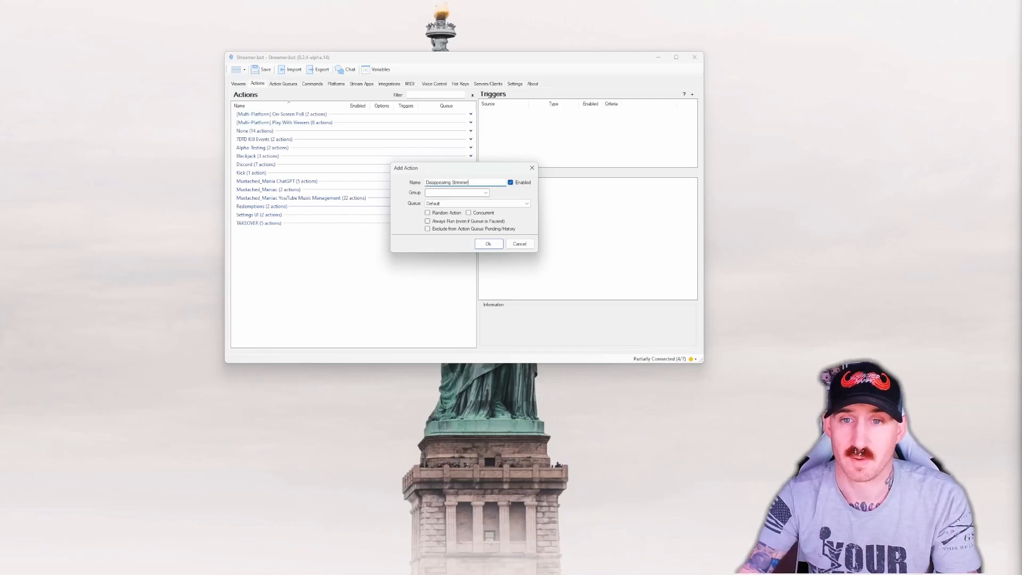
click(488, 243)
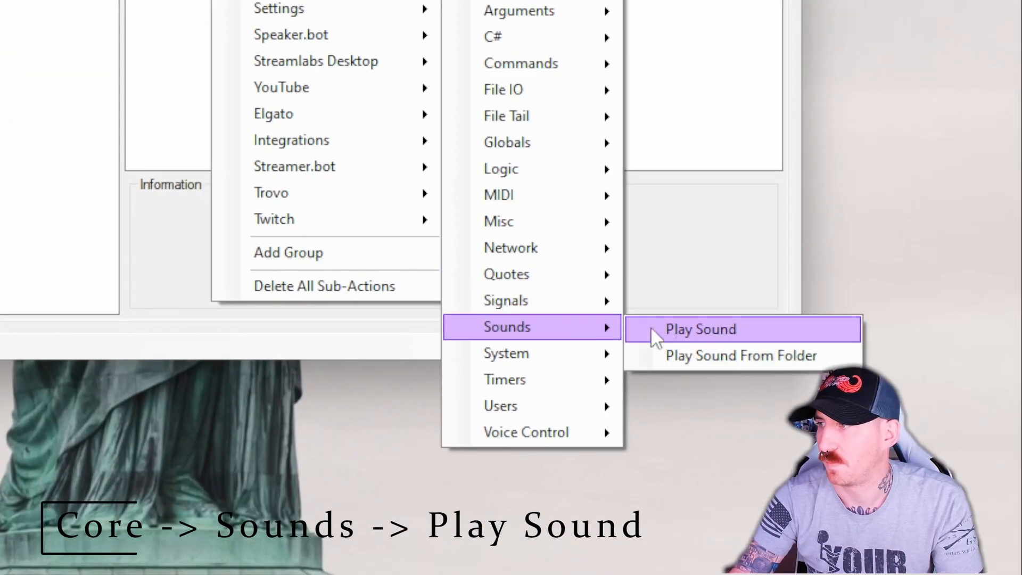
Add a Play Sound sub-action for laser-2.mp3 with 'Finish playing before continuing' unticked.
click(701, 329)
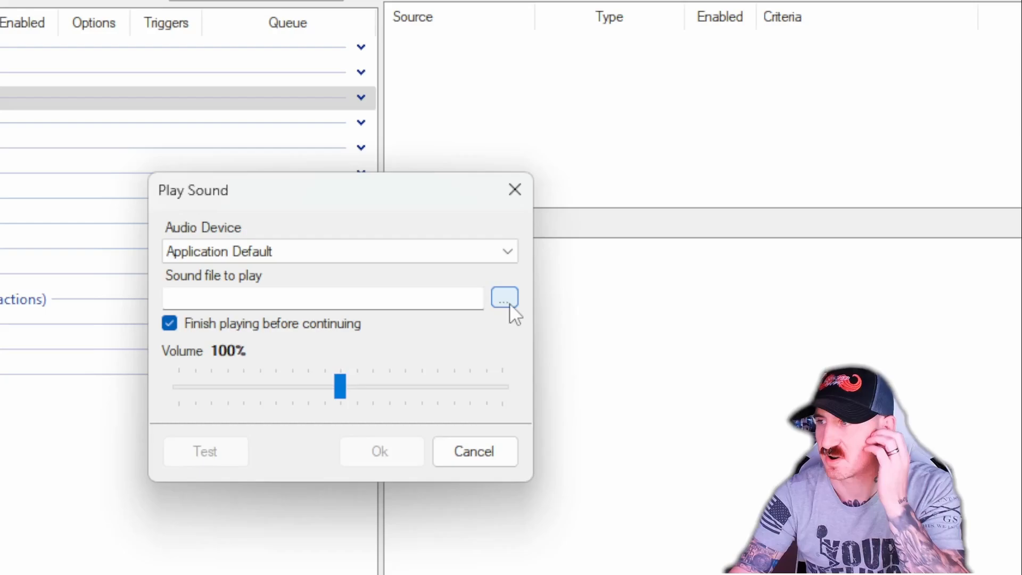
click(504, 298)
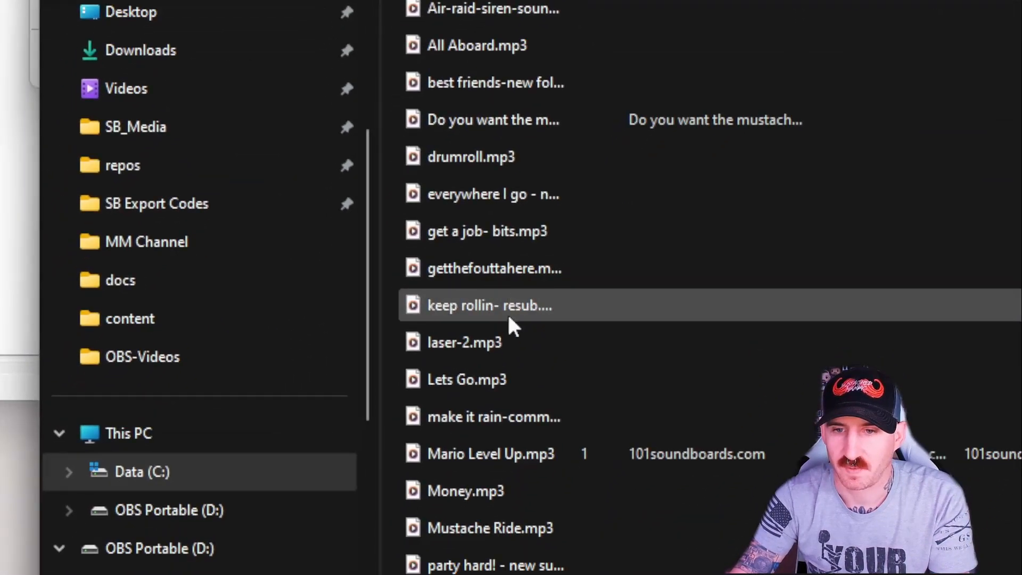
double_click(465, 342)
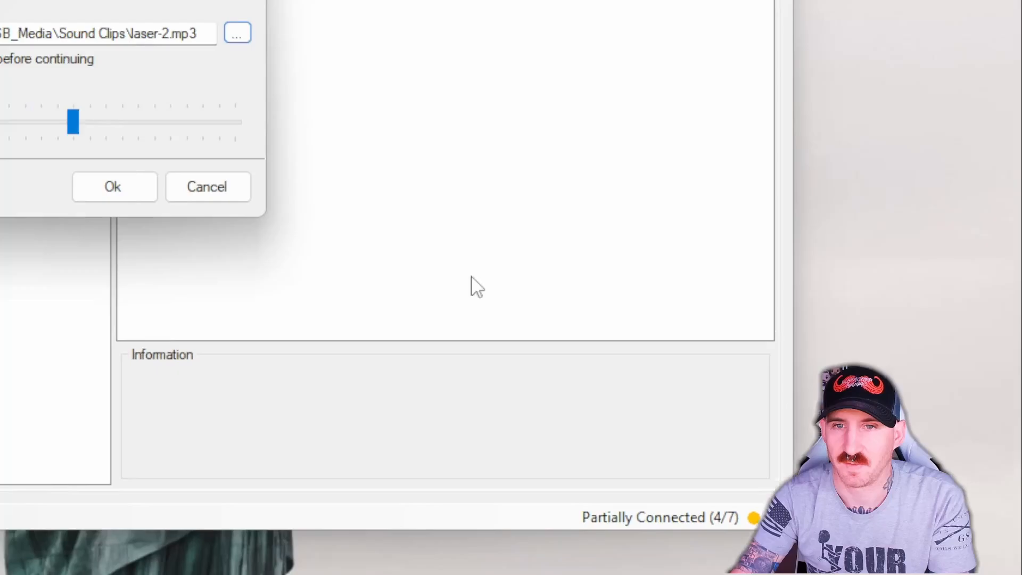
click(113, 187)
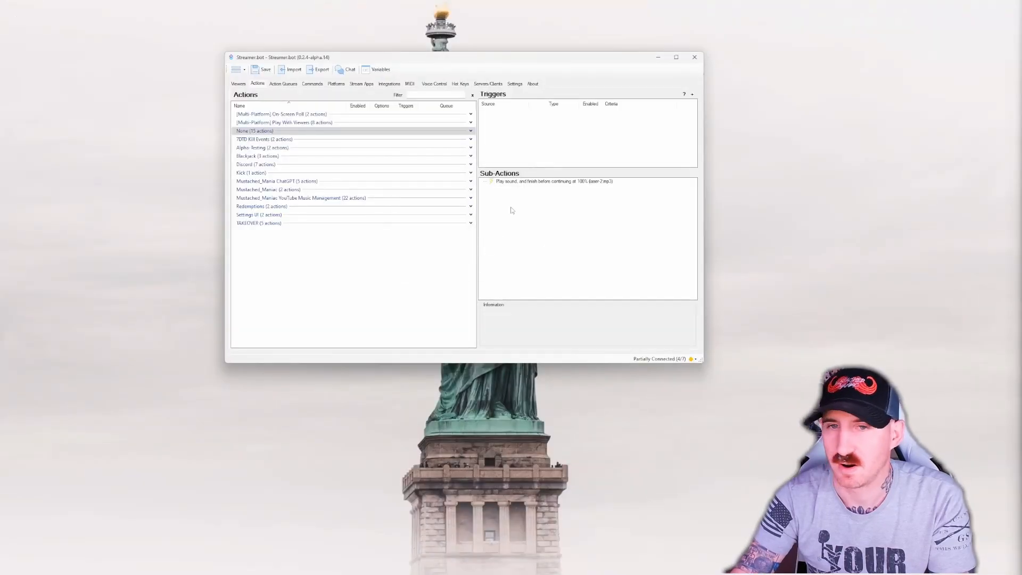
double_click(550, 181)
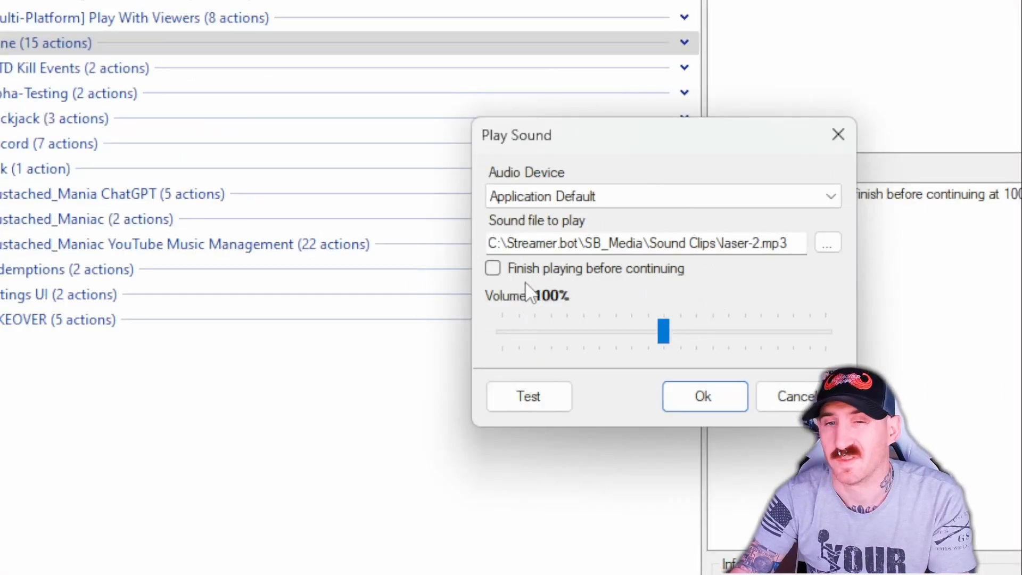
click(703, 396)
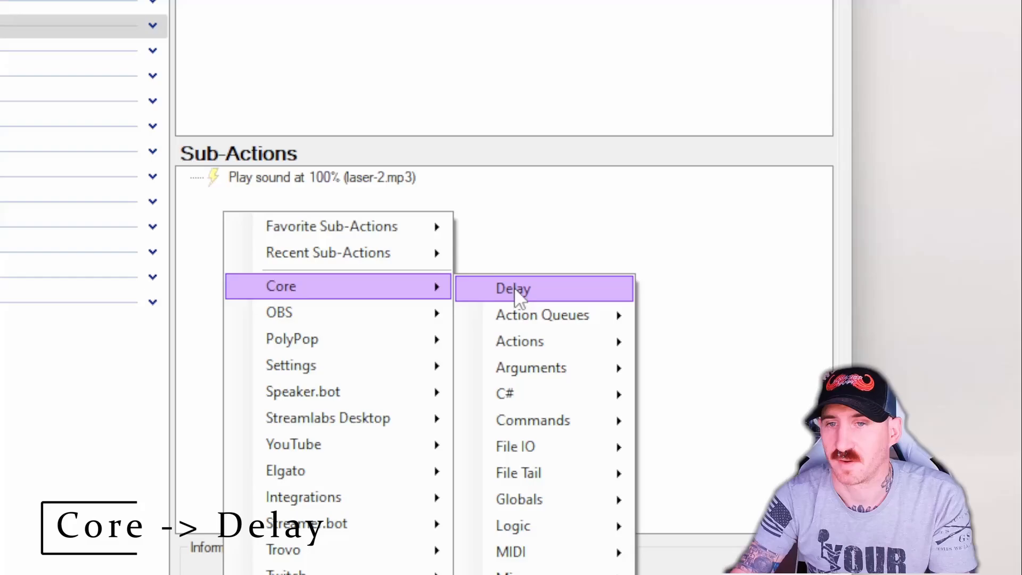
Add a 250 ms Delay sub-action.
click(513, 288)
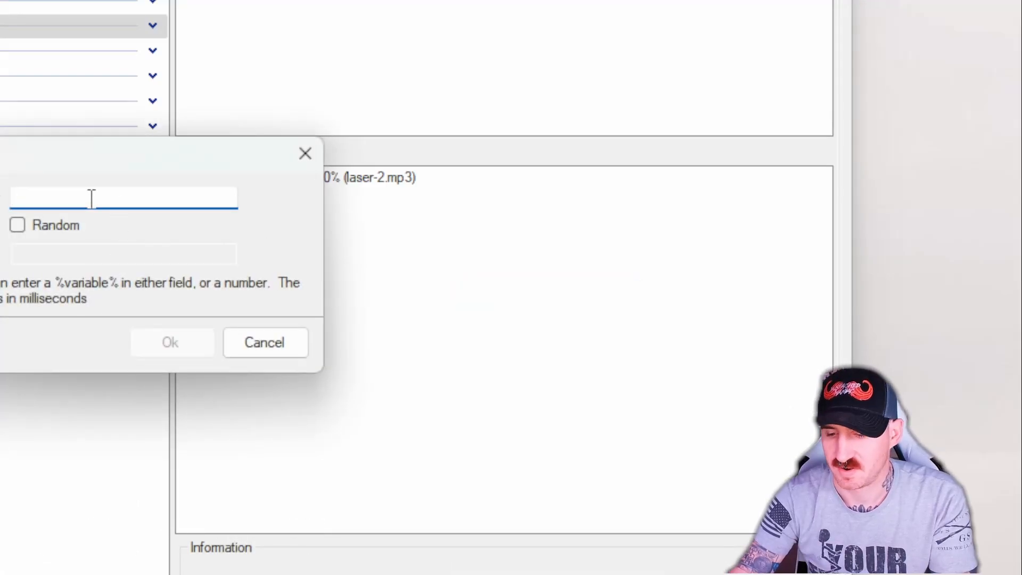
text(250)
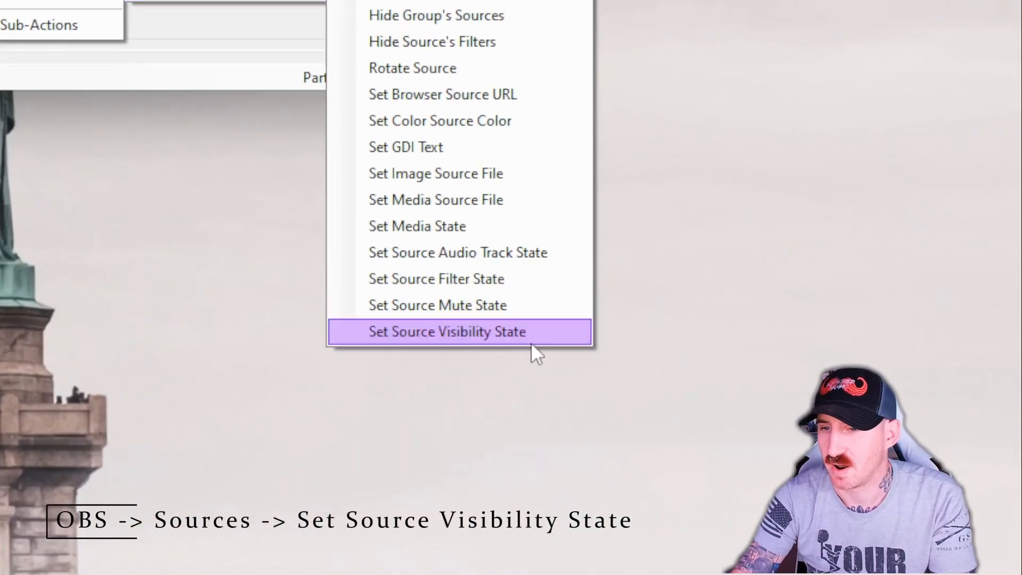
Add a Set Source Visibility State sub-action making Empty Chair in [C]-Camera visible.
click(446, 331)
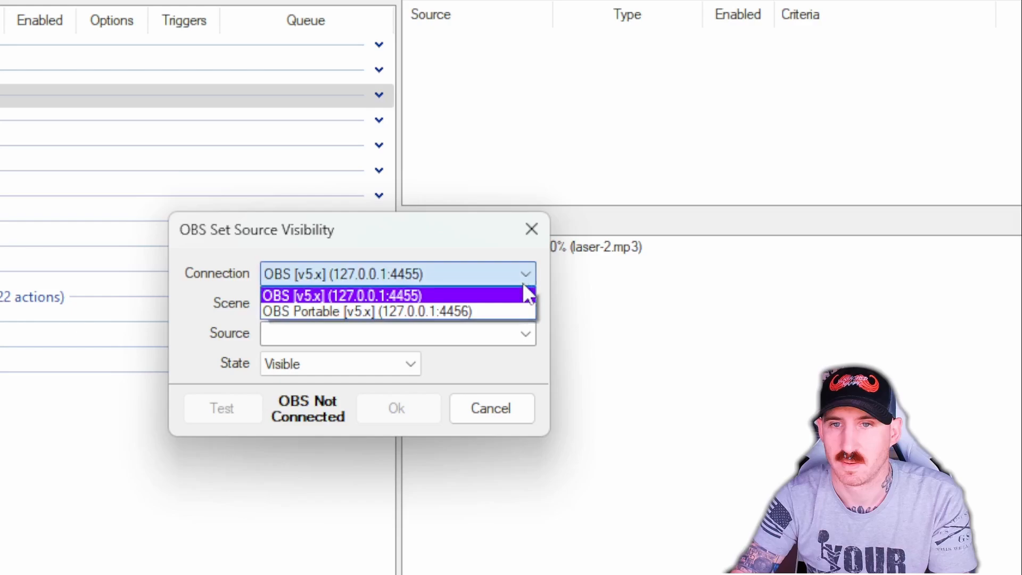
click(398, 311)
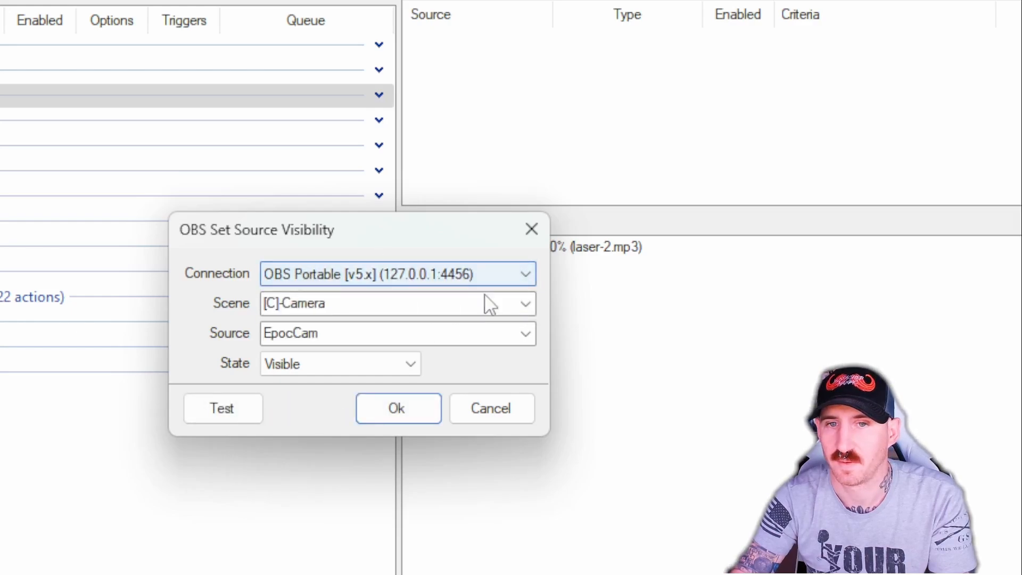
click(525, 303)
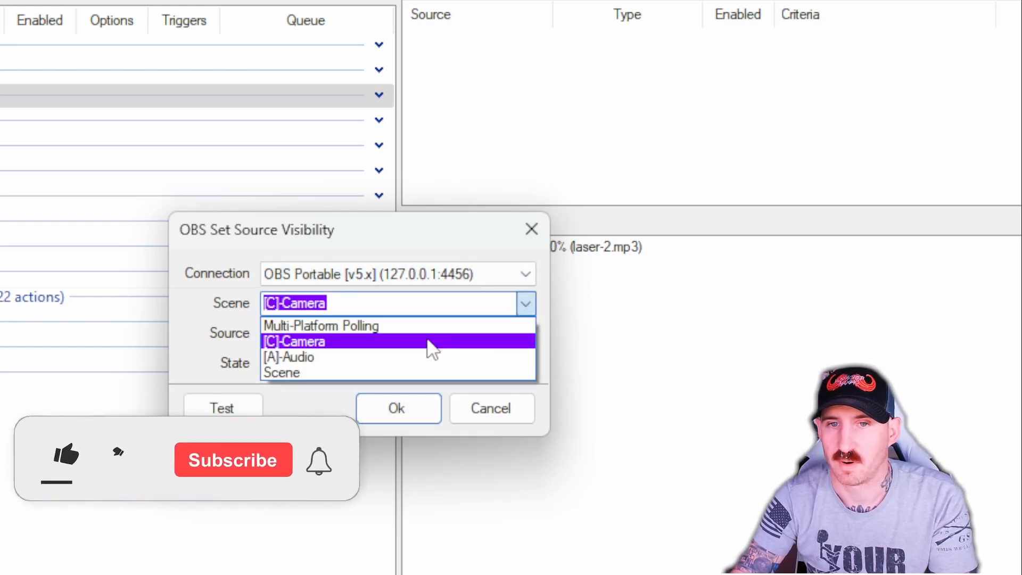
click(294, 341)
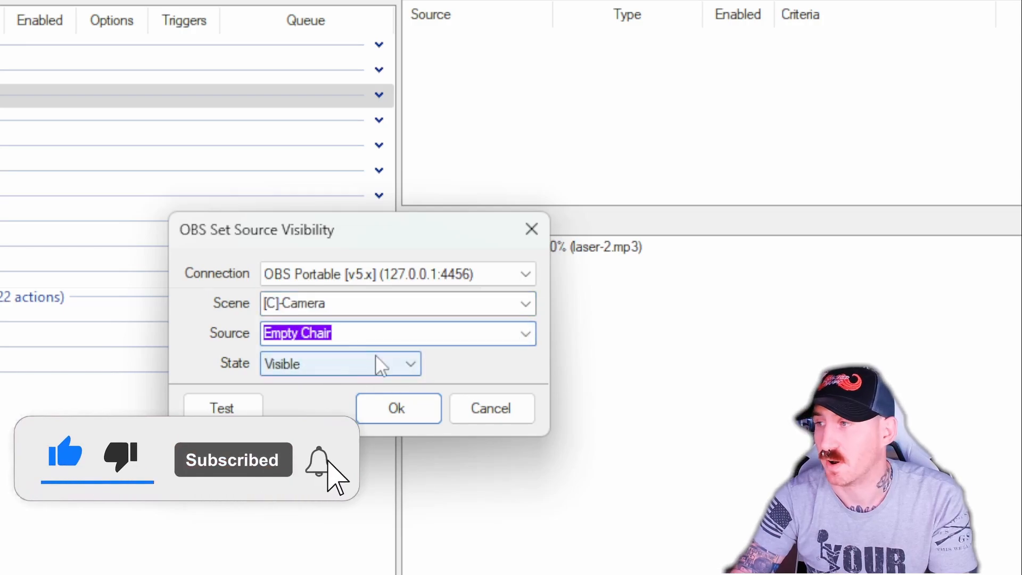
click(396, 408)
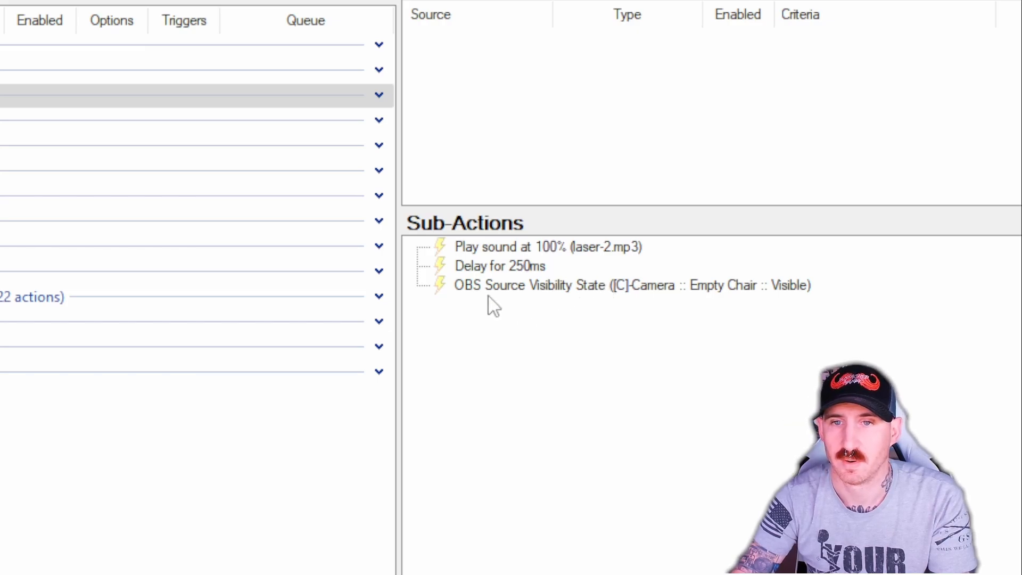
Add a 5000 ms delay and a copied visibility step that hides Empty Chair.
right_click(500, 266)
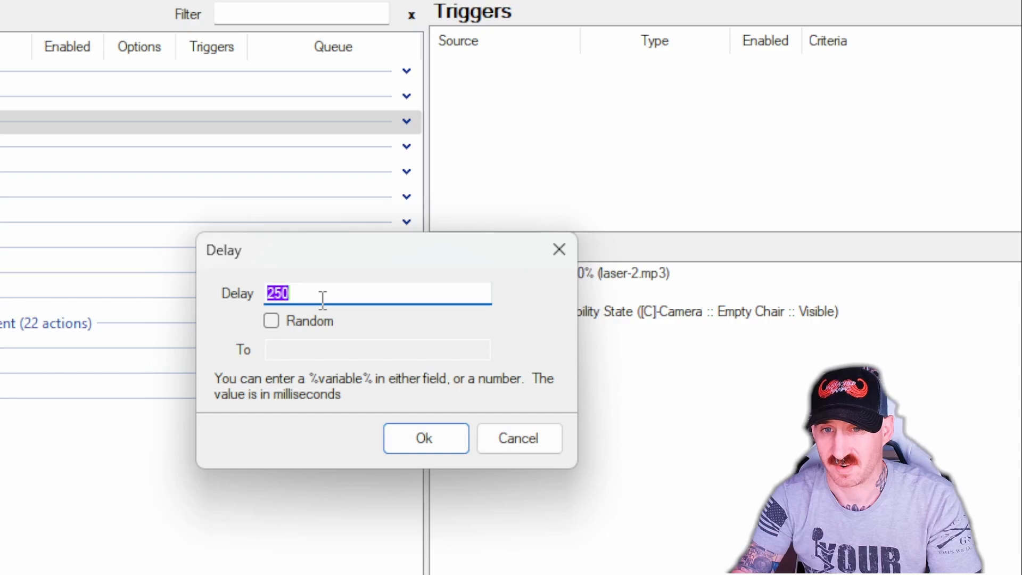
text(5000)
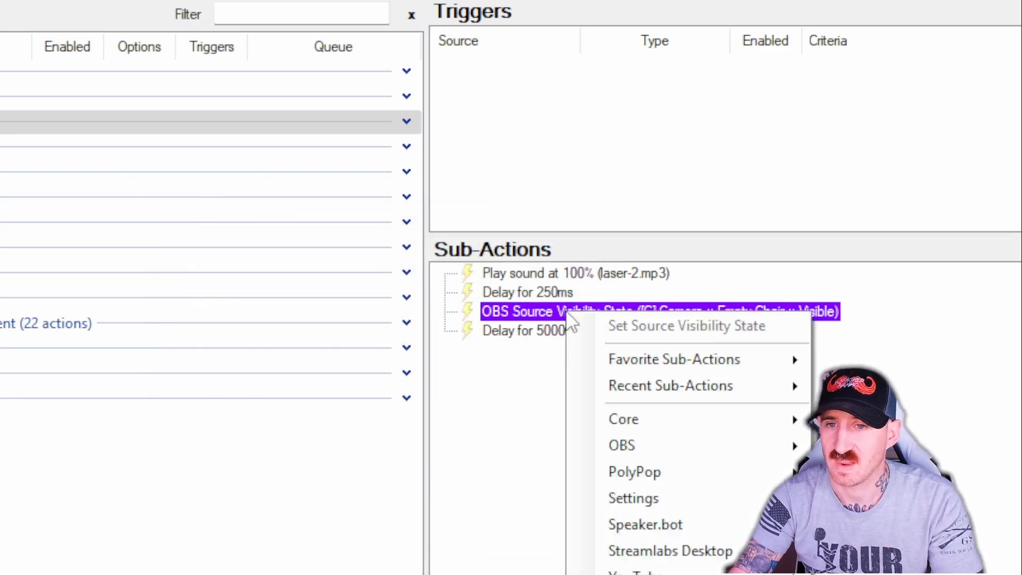
mouse_move(623, 419)
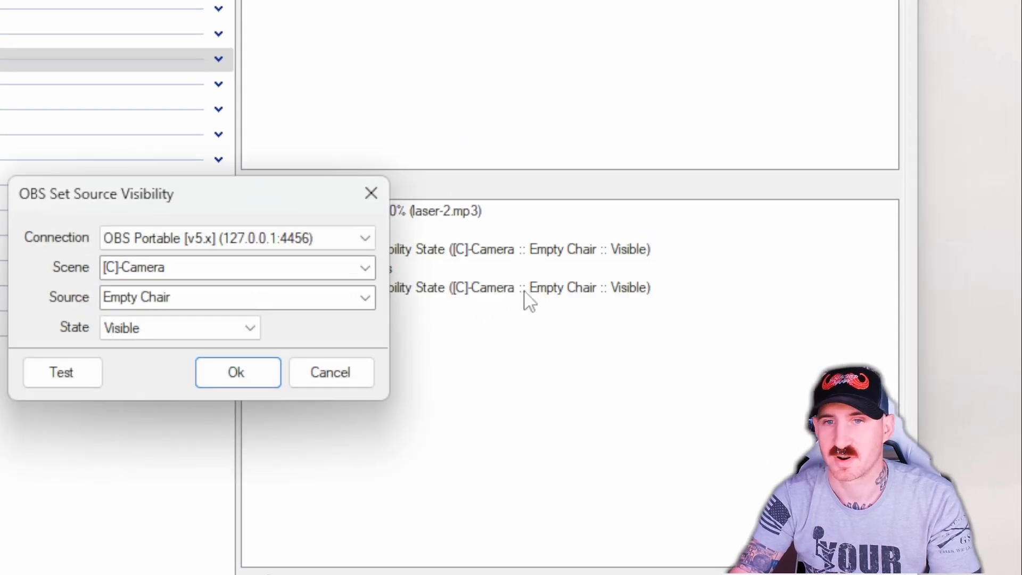
click(179, 327)
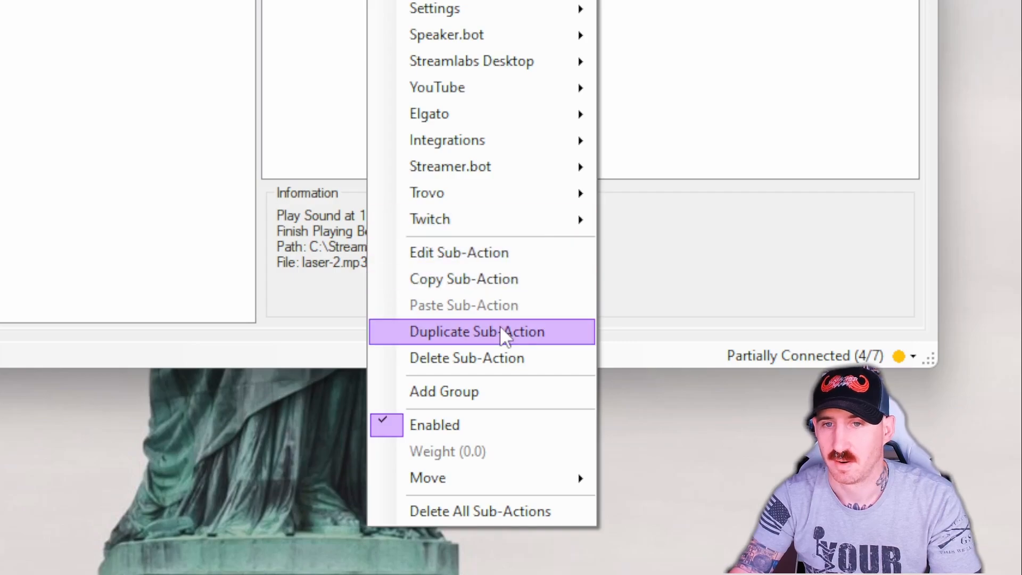
Duplicate the sound step and change the copy to play pt-laser.mp3.
click(477, 333)
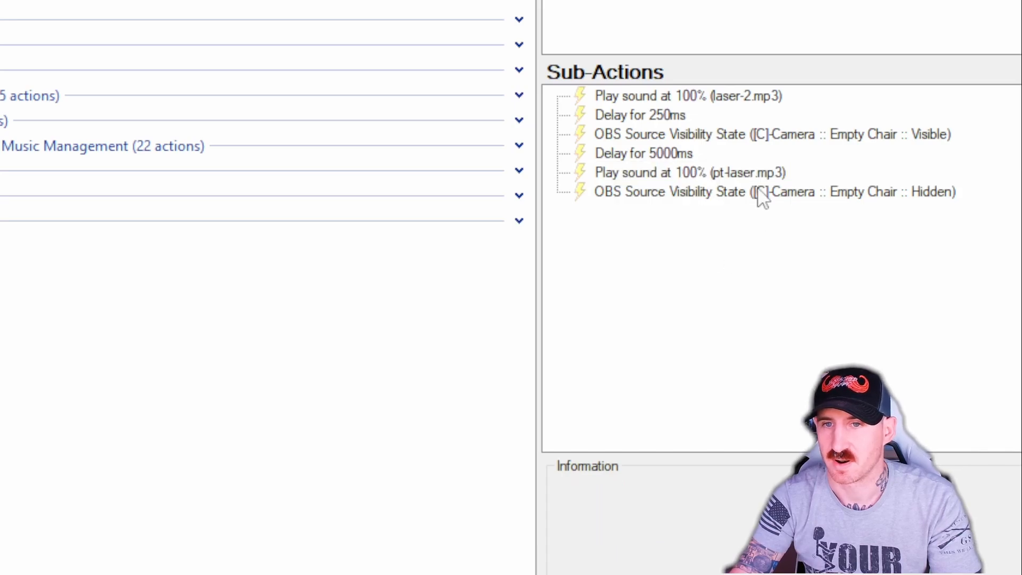
double_click(690, 173)
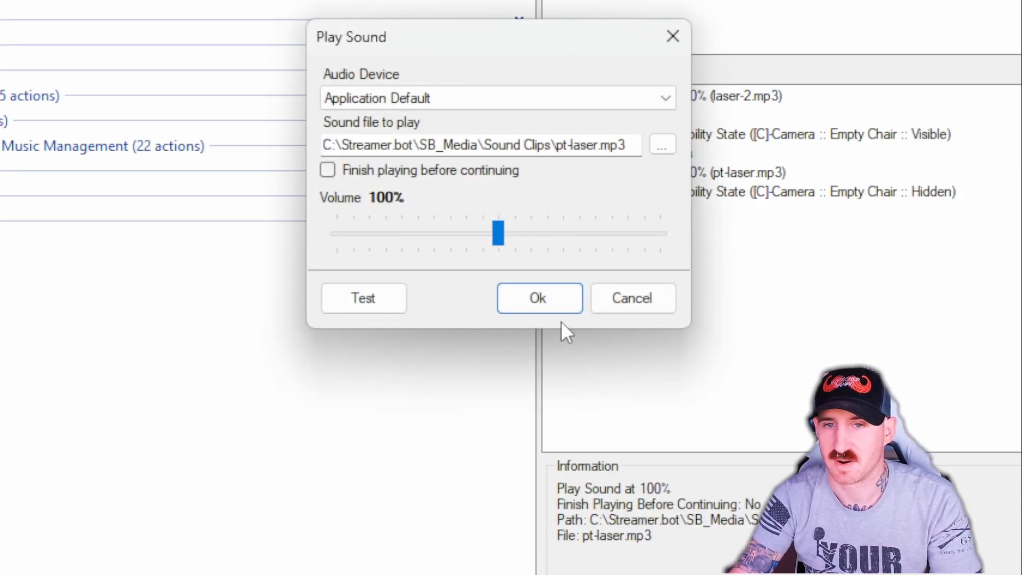
click(539, 298)
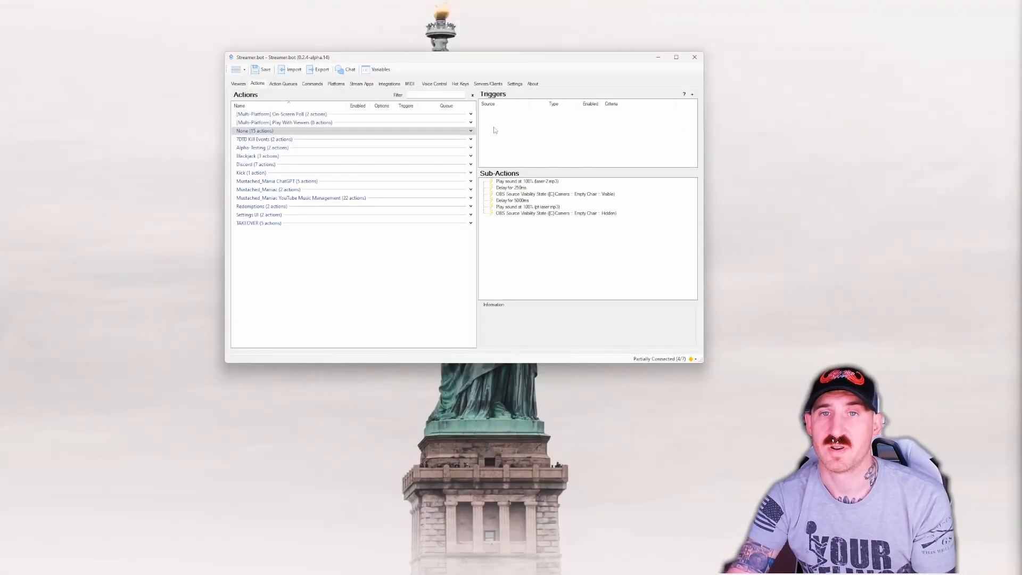
mouse_move(493, 125)
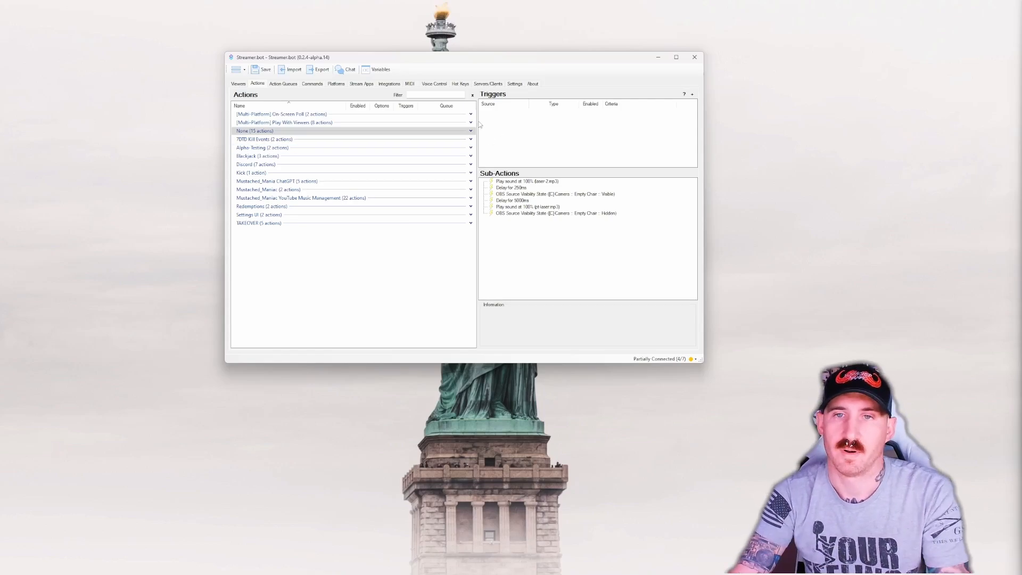
Attach a Core > Test trigger to the Disappearing Streamer action.
right_click(516, 130)
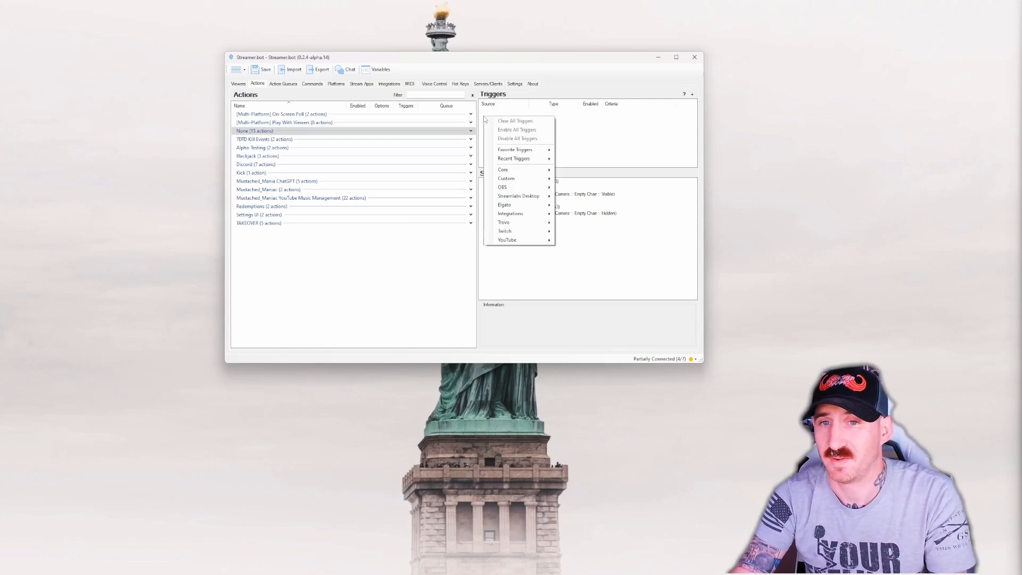
mouse_move(502, 170)
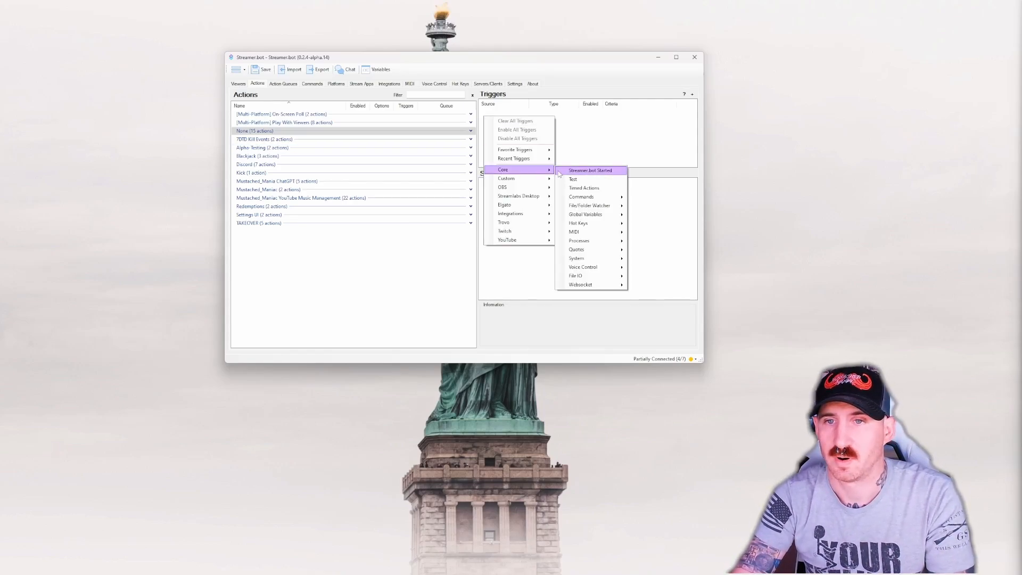
click(573, 179)
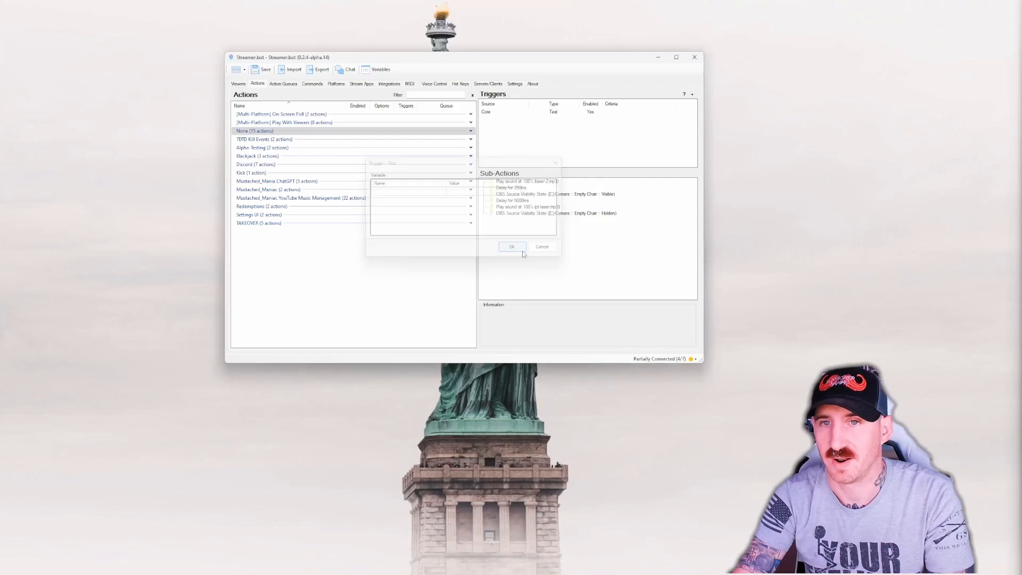
click(512, 246)
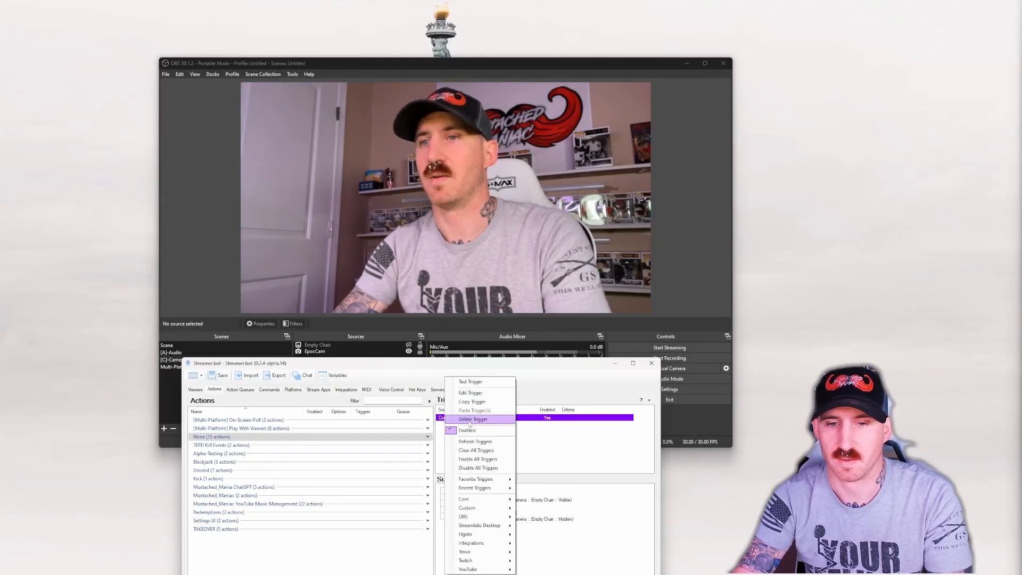
mouse_move(470, 382)
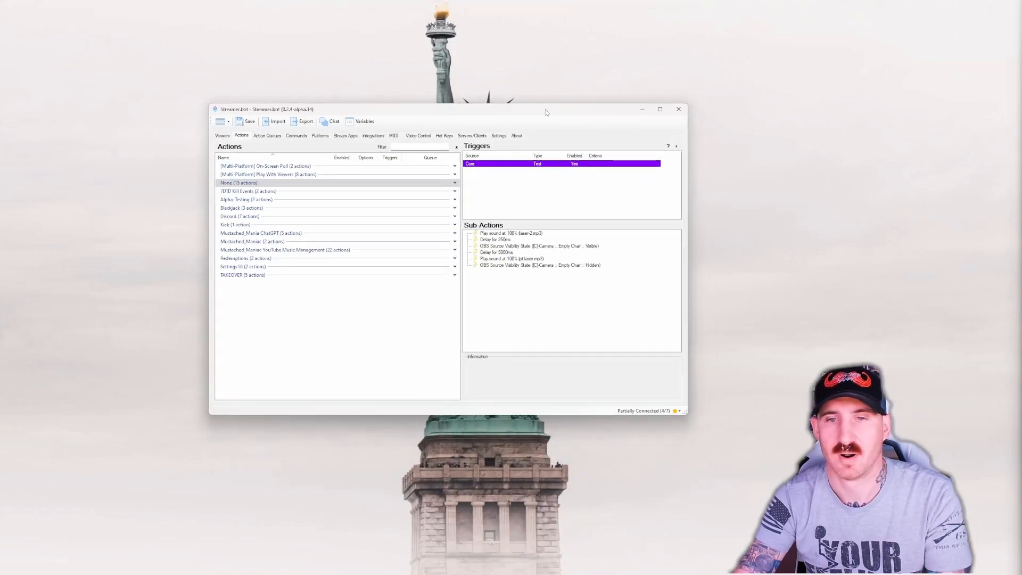
mouse_move(505, 277)
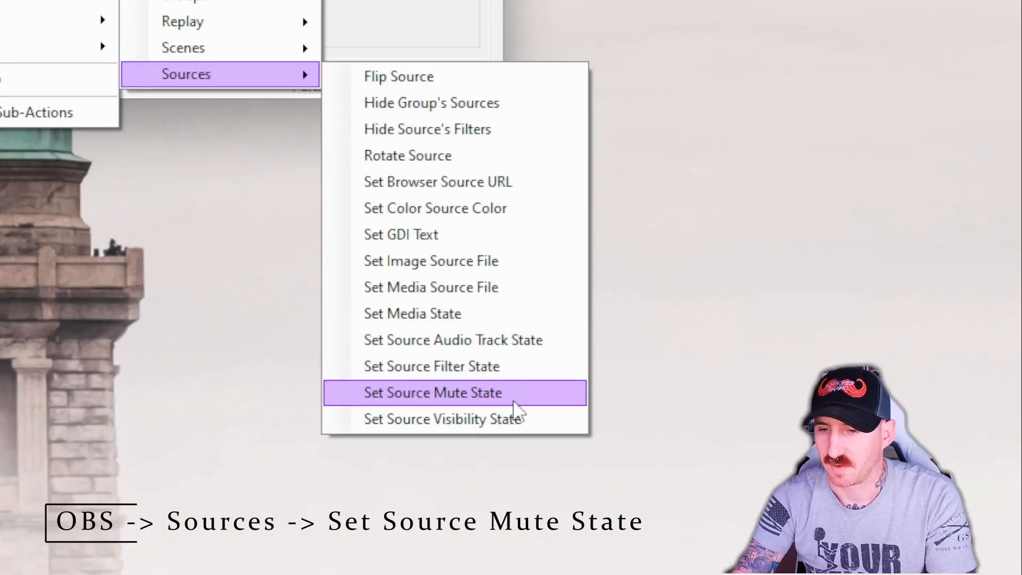
Add a Set Source Mute State step muting Mic/Aux in [A]-Audio and move it above the visibility step.
click(432, 393)
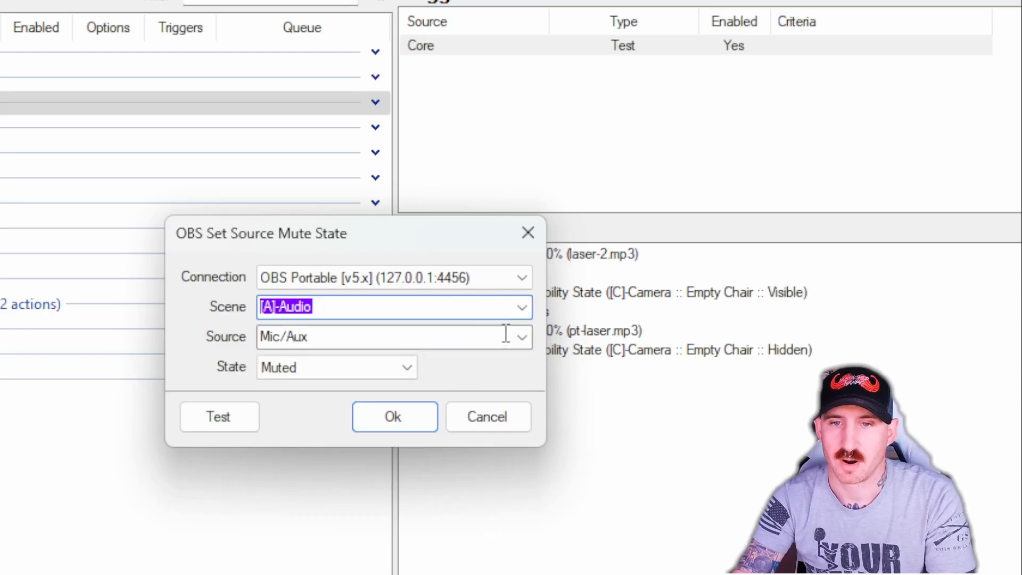
click(393, 416)
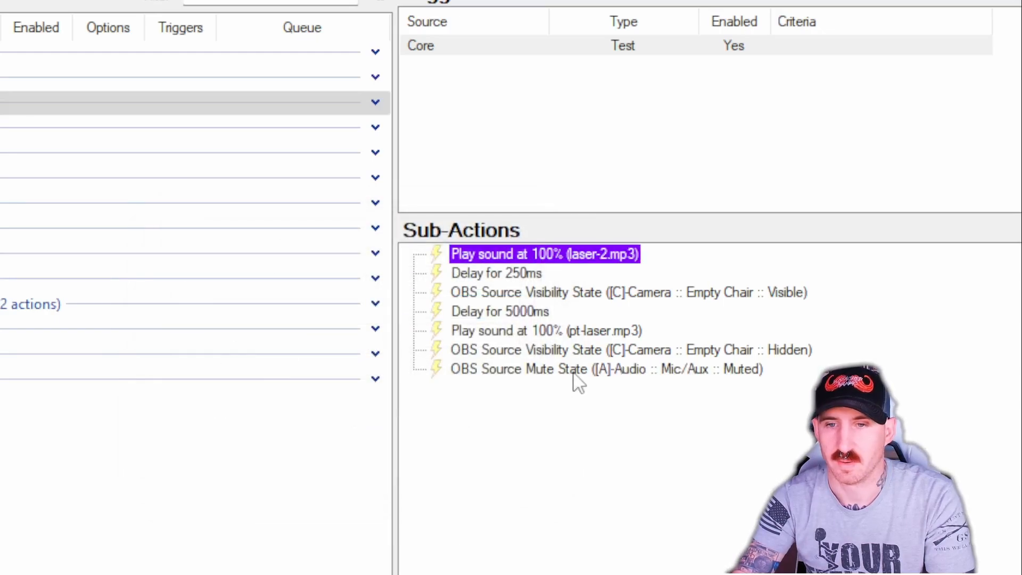
click(605, 370)
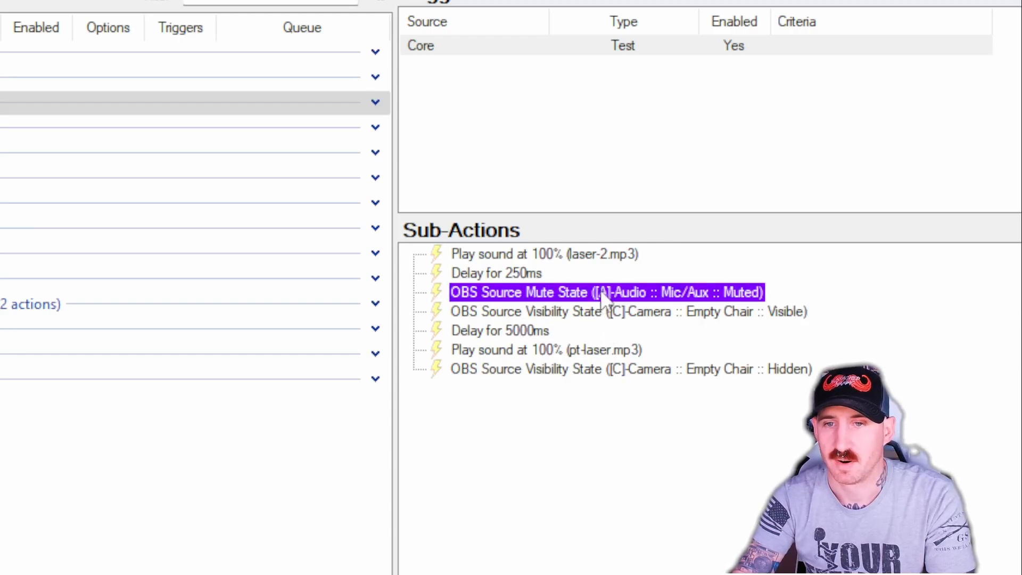
mouse_move(710, 329)
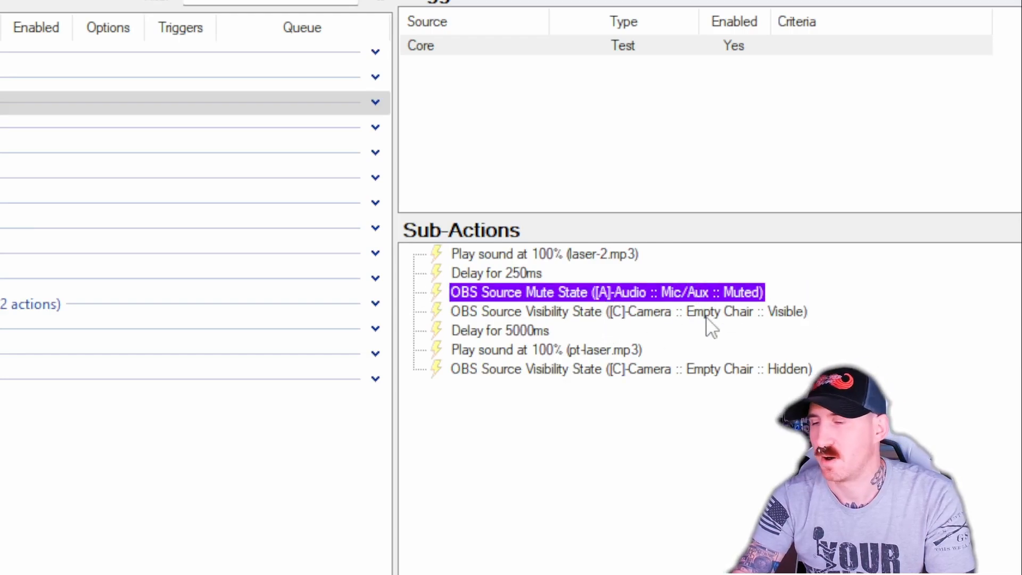
Duplicate the mute step at the end and set the copy to unmute Mic/Aux.
right_click(606, 292)
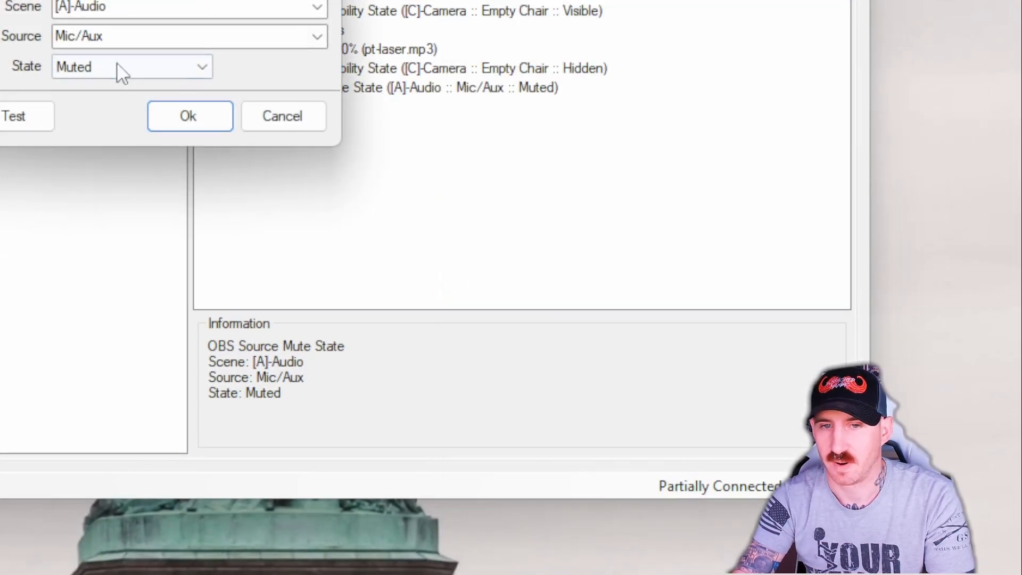
click(189, 116)
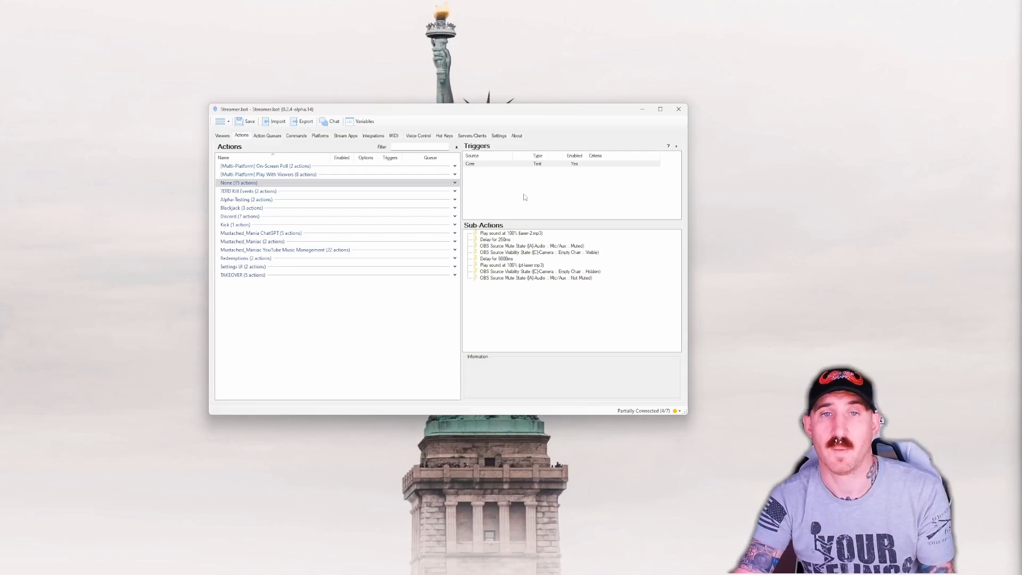
mouse_move(780, 79)
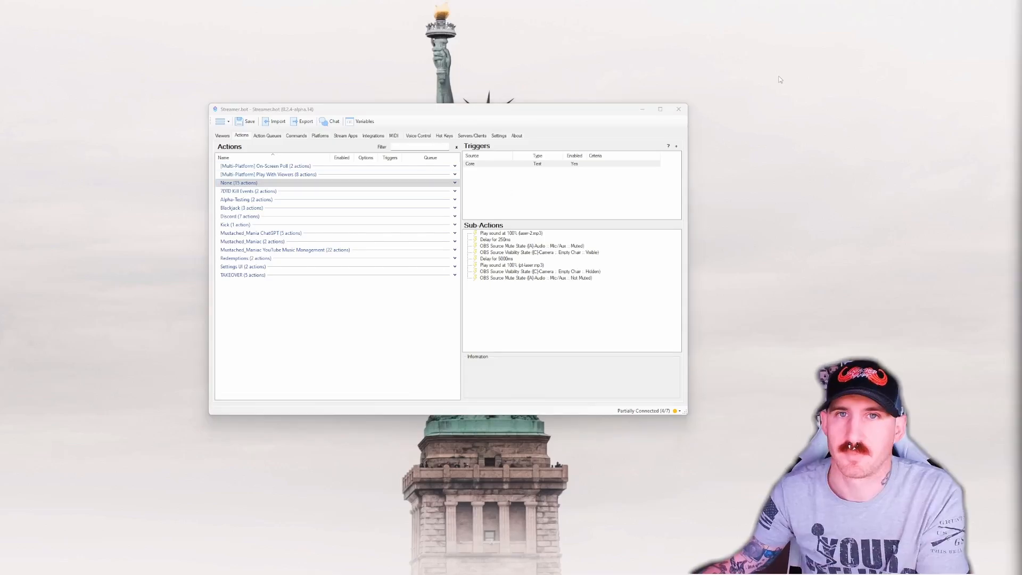